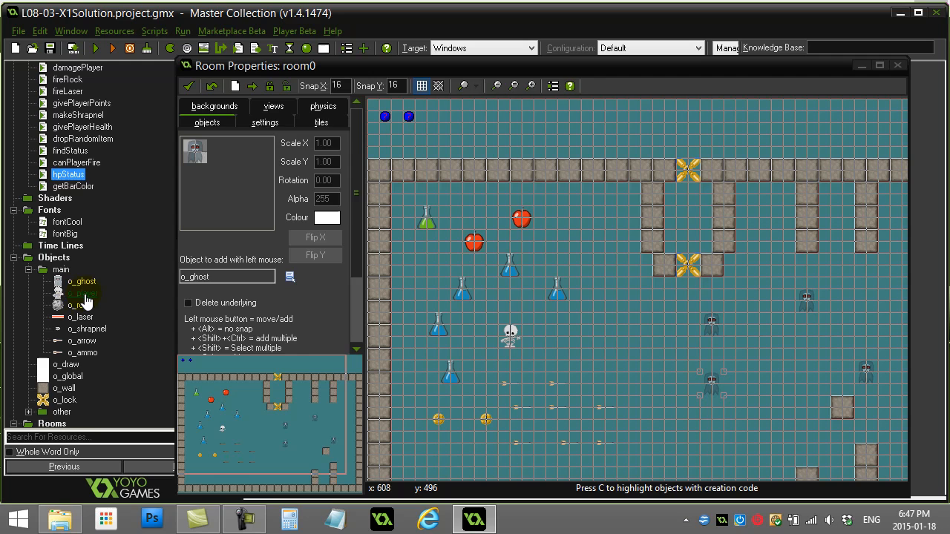
- Open o_player and view its Create event code setting healthStatus to "healthy"
{"action": "double_click", "coordinate": [82, 294]}
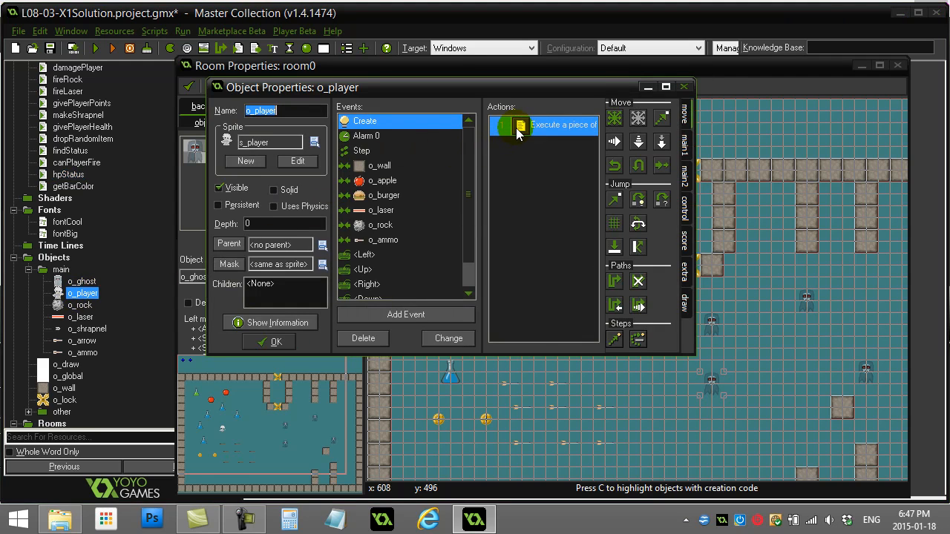
{"action": "double_click", "coordinate": [542, 124]}
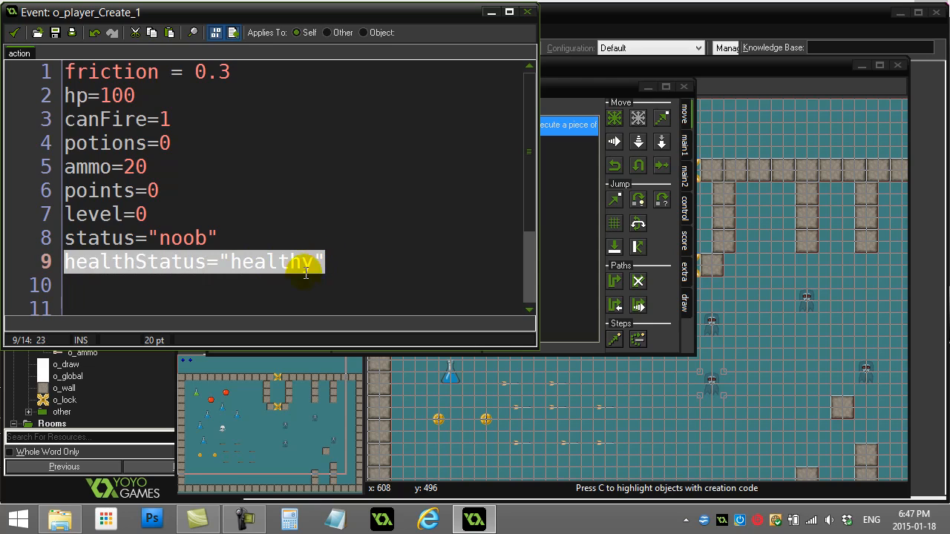
{"action": "mouse_move", "coordinate": [188, 288]}
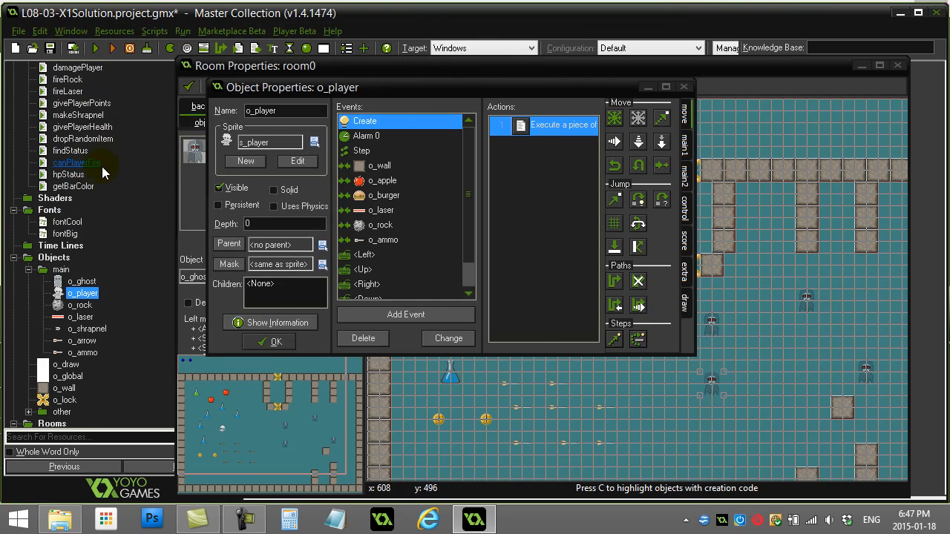
{"action": "mouse_move", "coordinate": [67, 174]}
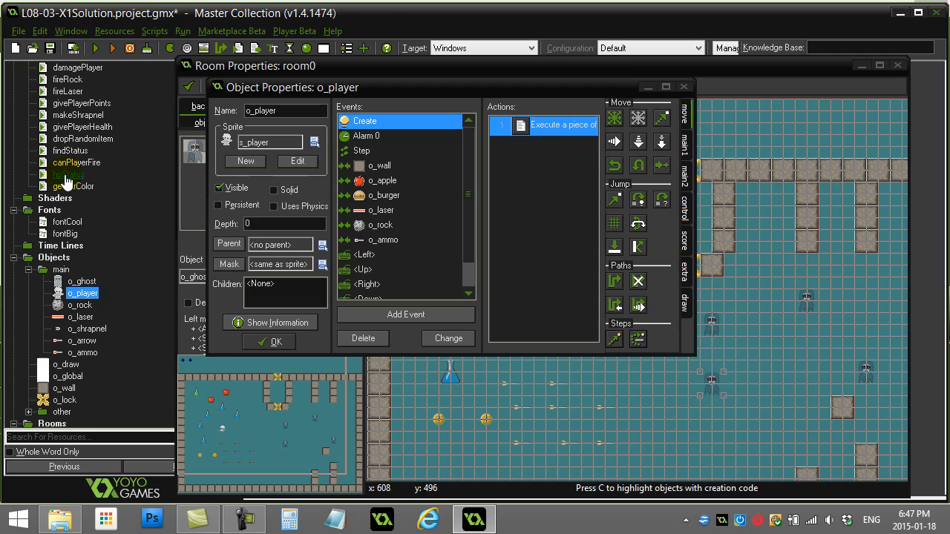
{"action": "double_click", "coordinate": [67, 175]}
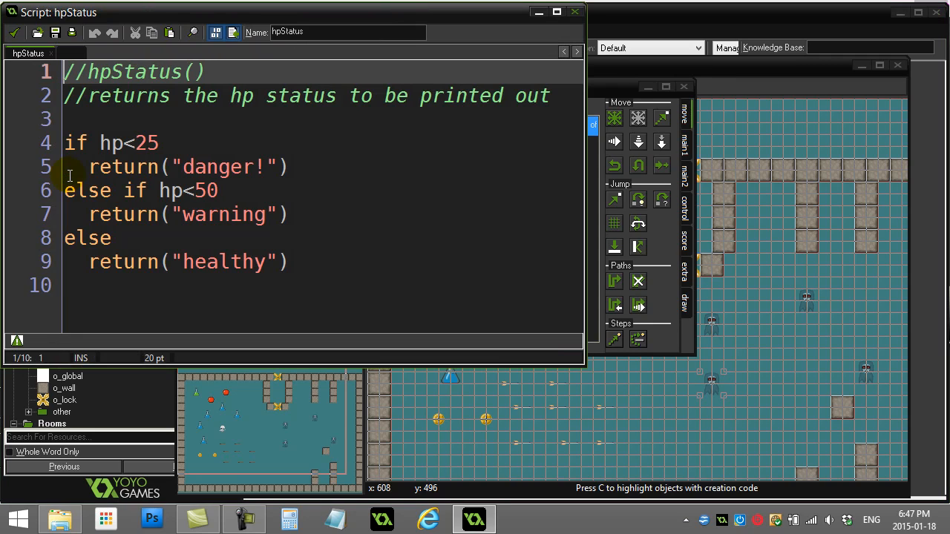
{"action": "mouse_move", "coordinate": [339, 221]}
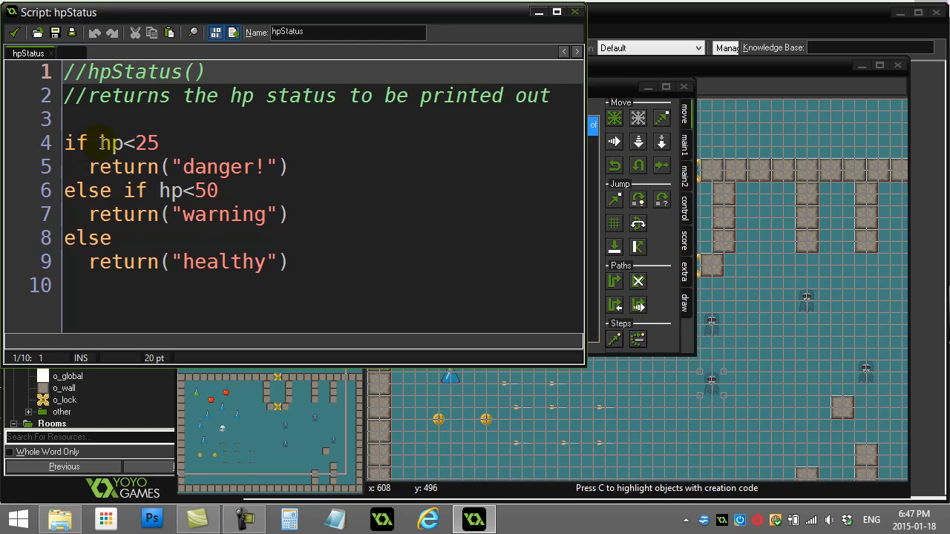
{"action": "double_click", "coordinate": [110, 143]}
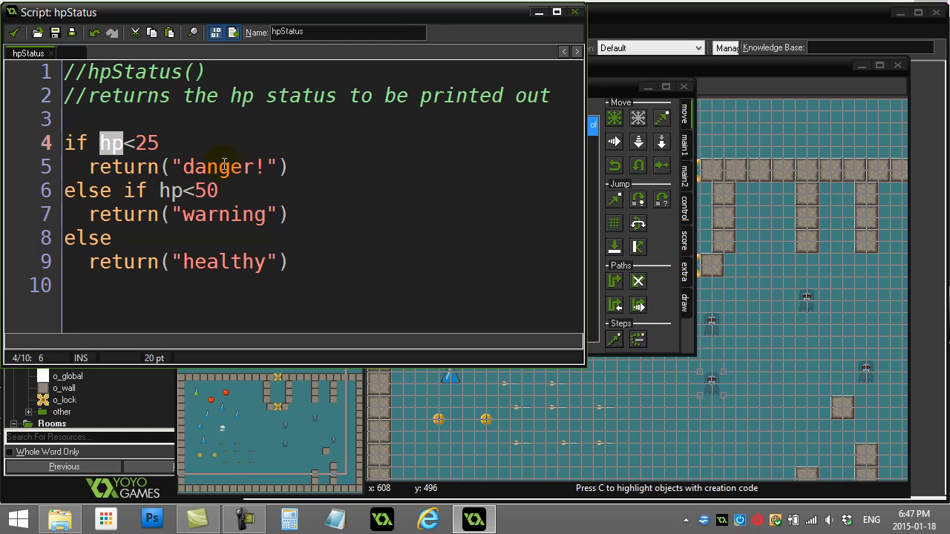
{"action": "double_click", "coordinate": [224, 262]}
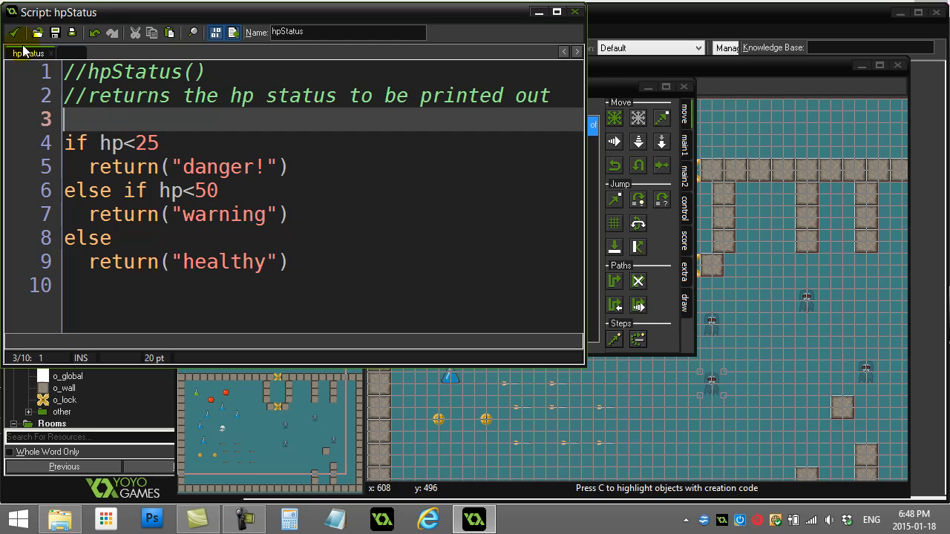
{"action": "mouse_move", "coordinate": [15, 32]}
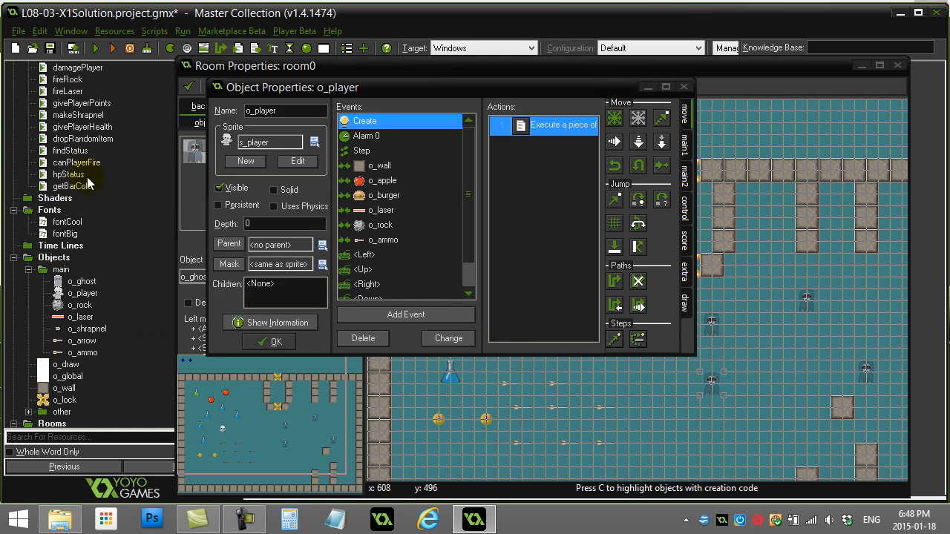
{"action": "scroll", "scroll_direction": "down", "scroll_amount": 3}
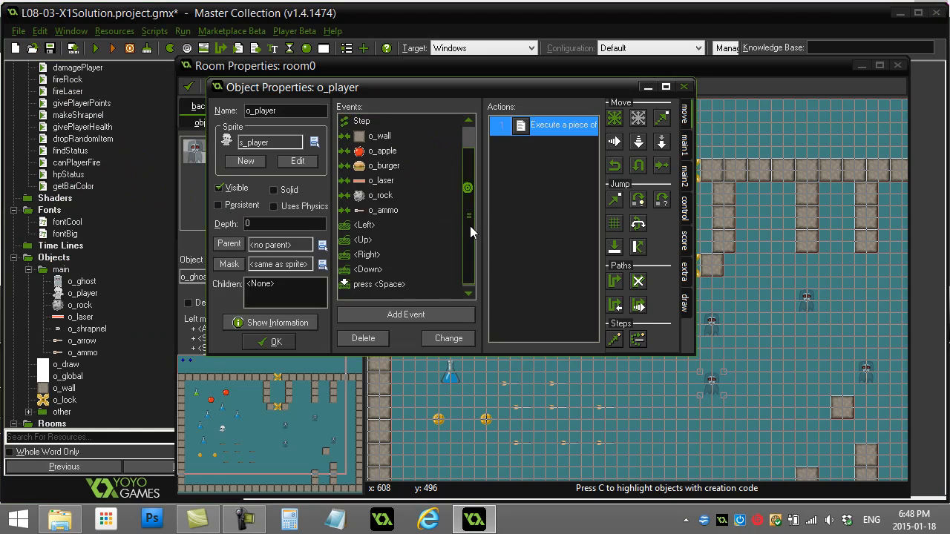
{"action": "scroll", "scroll_direction": "up", "scroll_amount": 3}
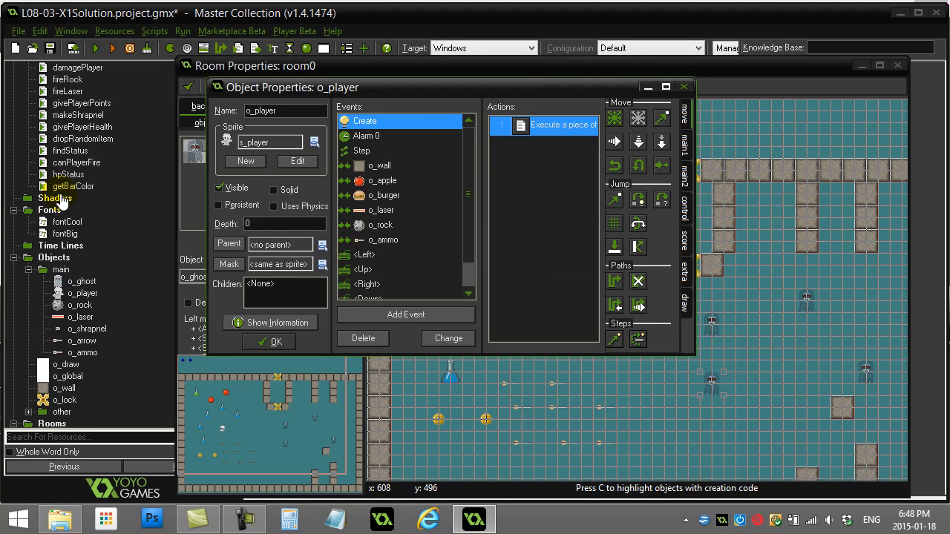
{"action": "left_click", "coordinate": [77, 68]}
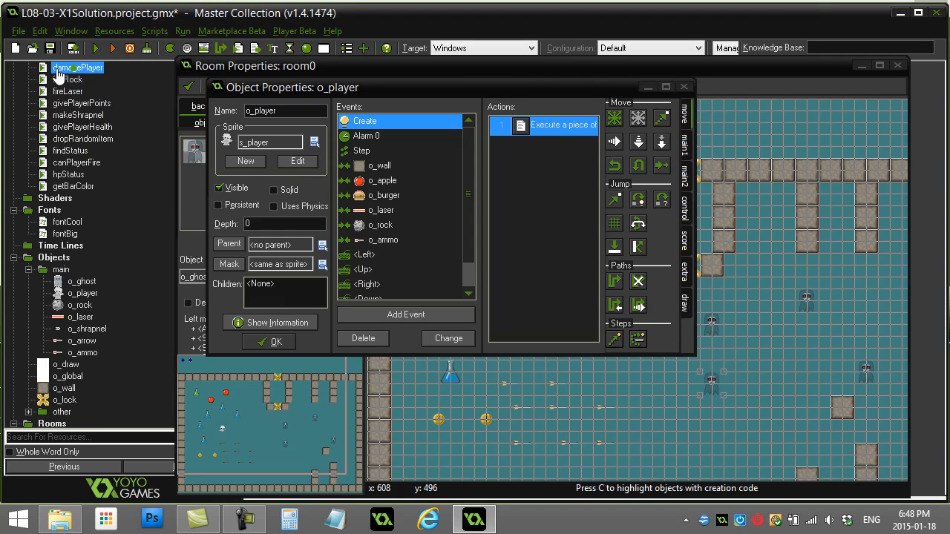
{"action": "double_click", "coordinate": [77, 68]}
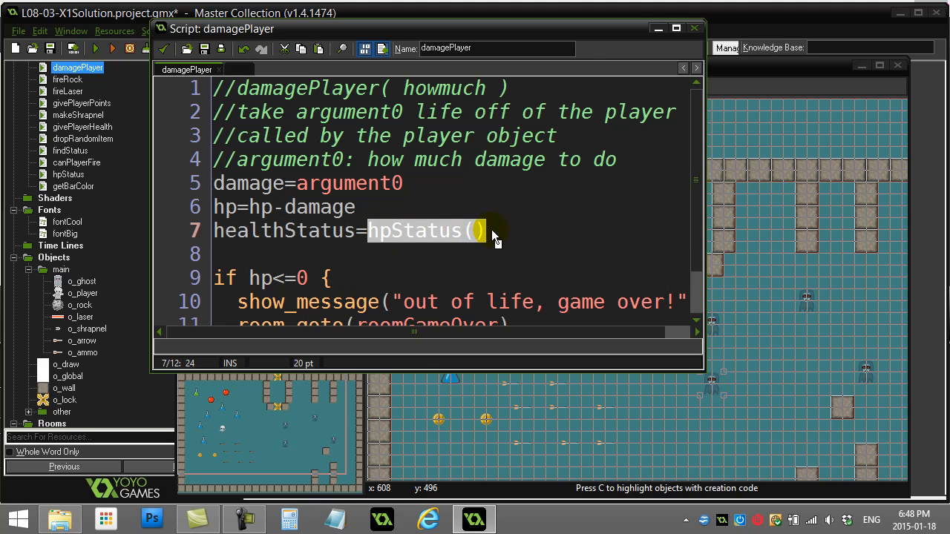
{"action": "mouse_move", "coordinate": [414, 267]}
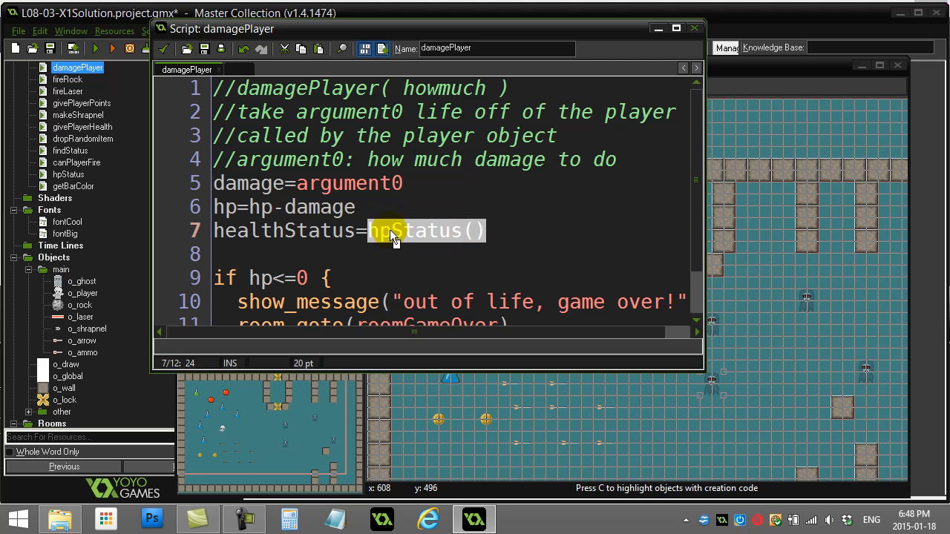
{"action": "double_click", "coordinate": [391, 230]}
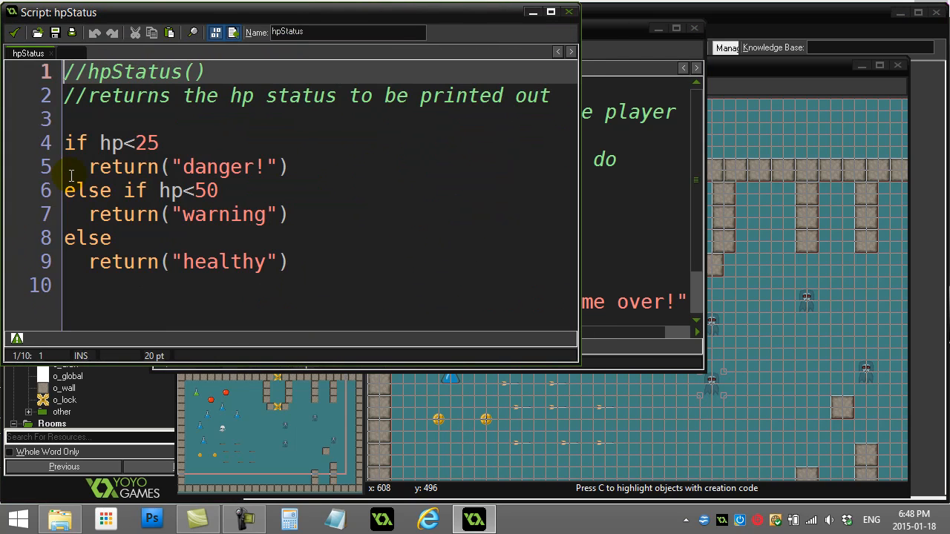
{"action": "double_click", "coordinate": [218, 166]}
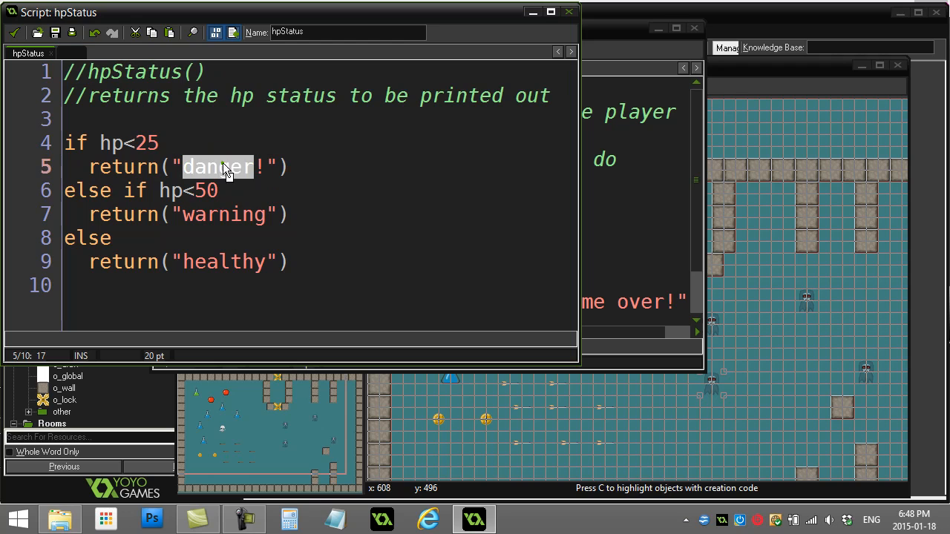
{"action": "double_click", "coordinate": [224, 261]}
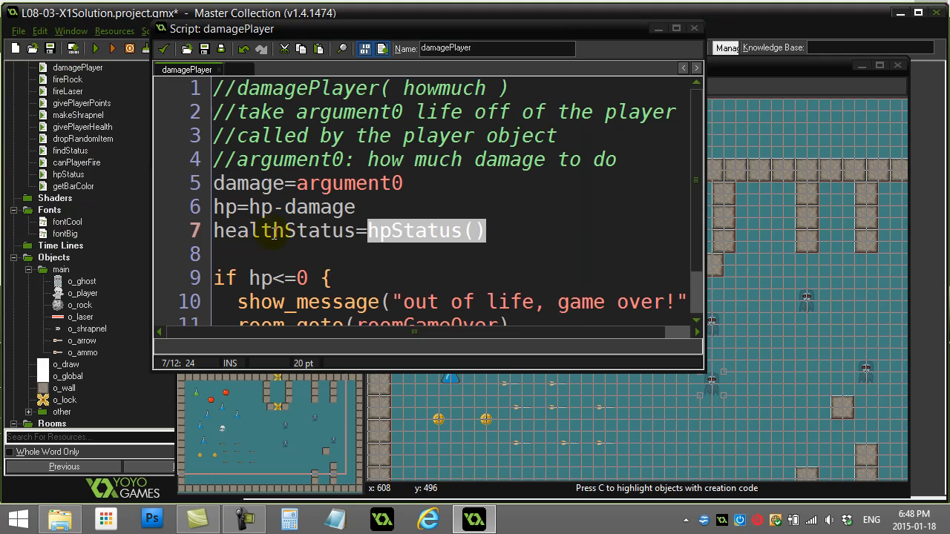
{"action": "left_click", "coordinate": [273, 254]}
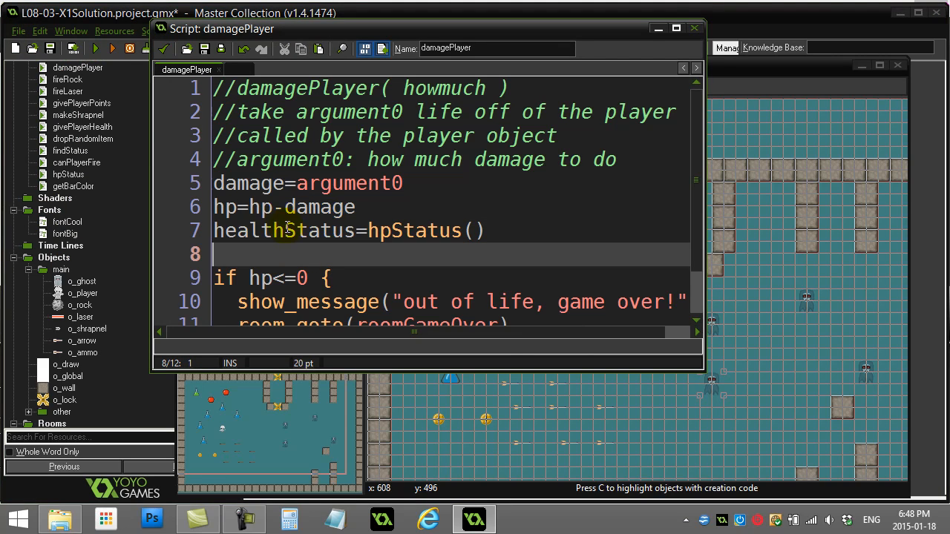
{"action": "double_click", "coordinate": [285, 230]}
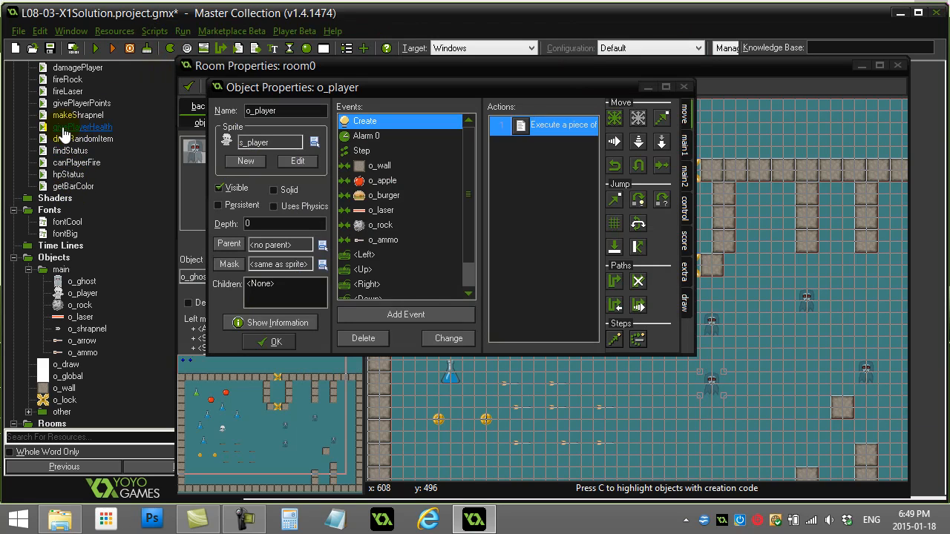
- Open the givePlayerHealth script and highlight the healthStatus=hpStatus() call on line 10
{"action": "double_click", "coordinate": [83, 127]}
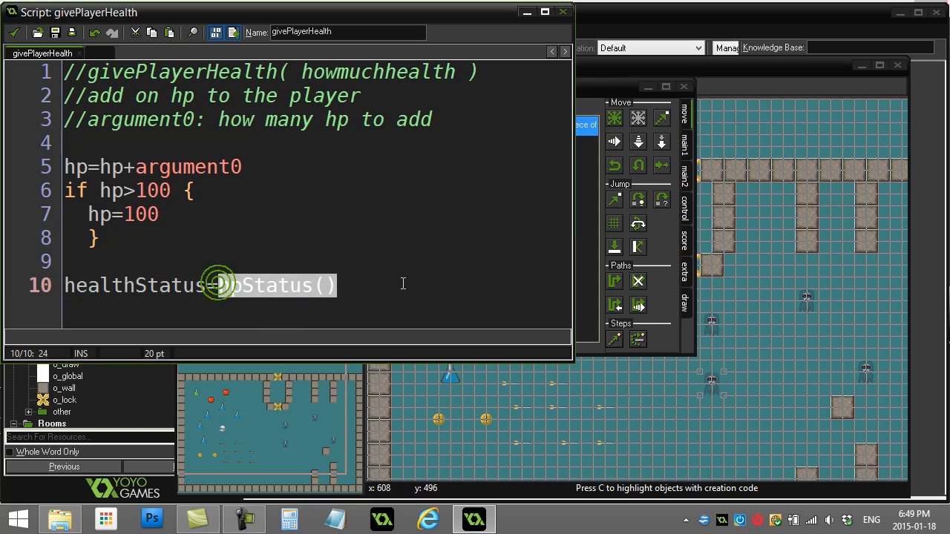
{"action": "double_click", "coordinate": [260, 286]}
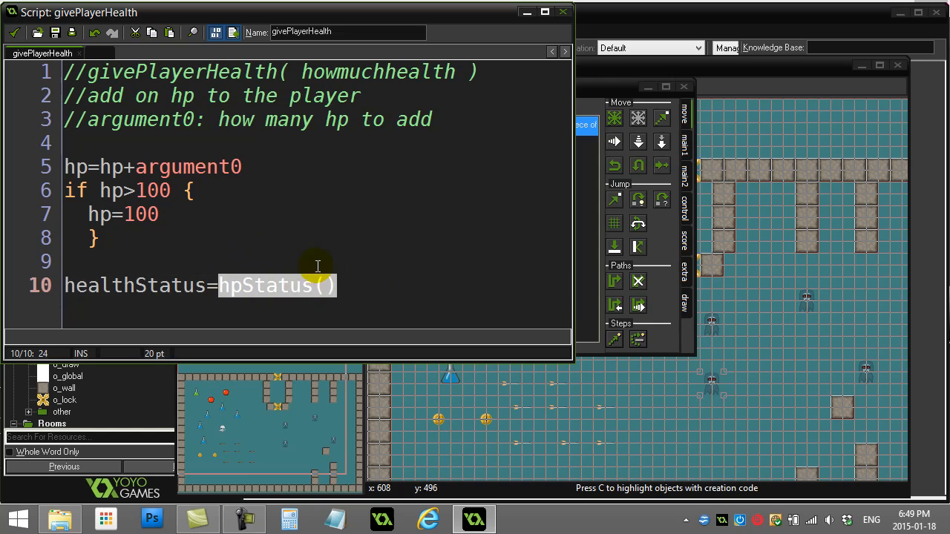
{"action": "mouse_move", "coordinate": [278, 297]}
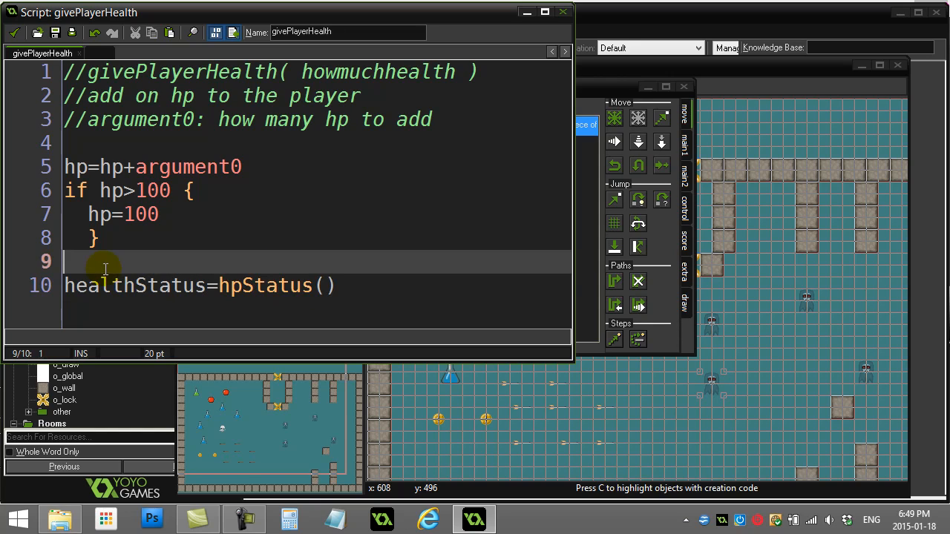
{"action": "double_click", "coordinate": [133, 286]}
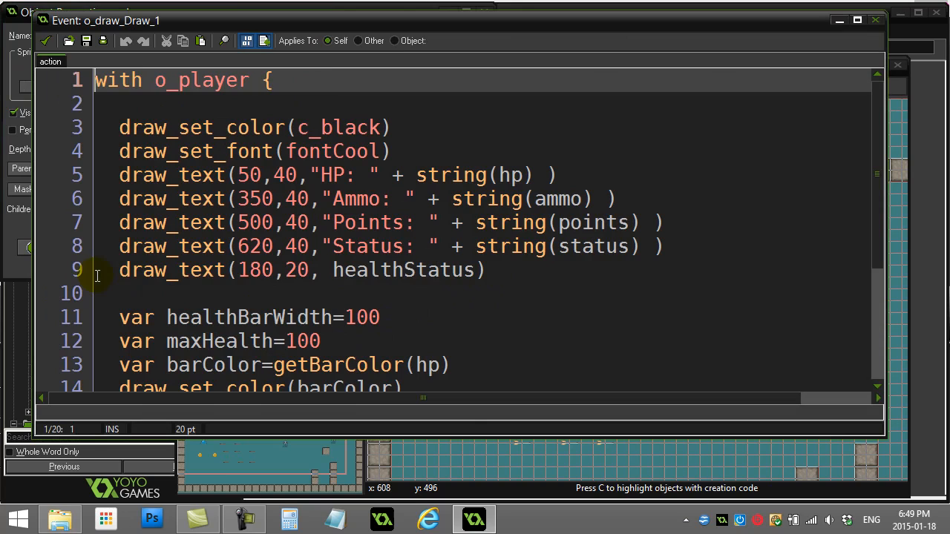
- Edit lines 8 and 9 so status and healthStatus draw without string() wrappers
{"action": "triple_click", "coordinate": [297, 270]}
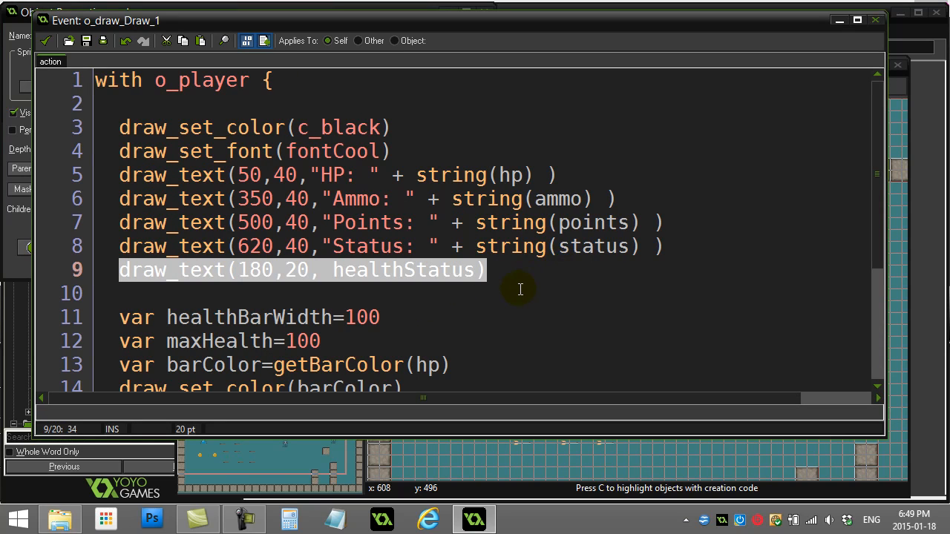
{"action": "left_click", "coordinate": [332, 270]}
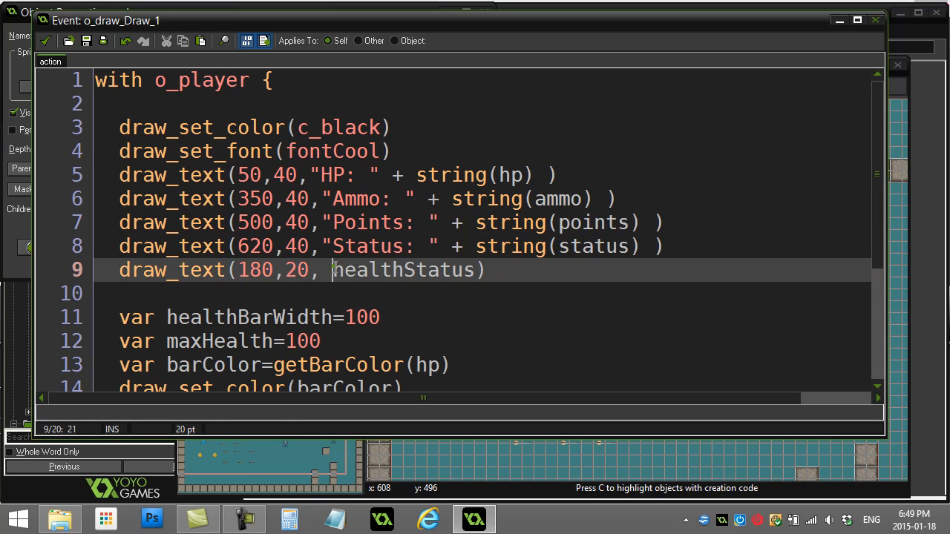
{"action": "type", "text": "string("}
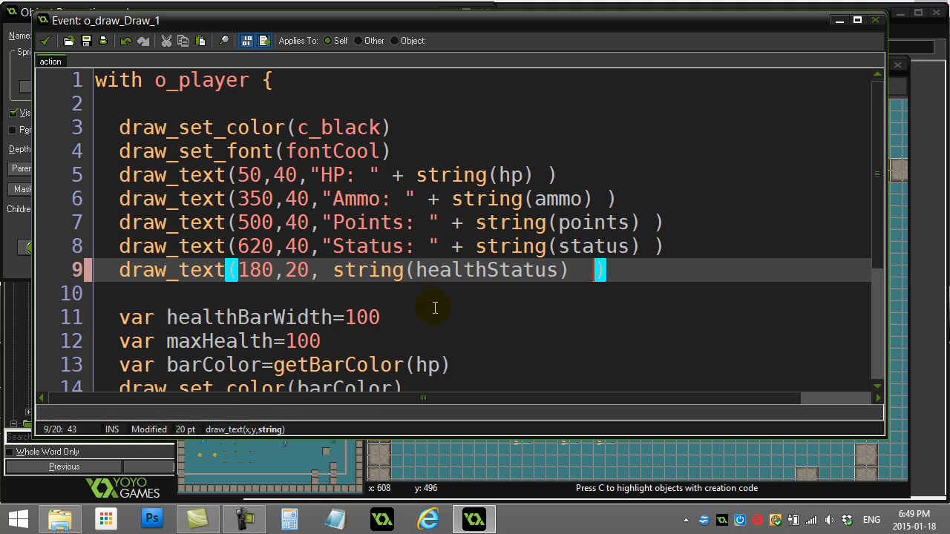
{"action": "left_click", "coordinate": [555, 245]}
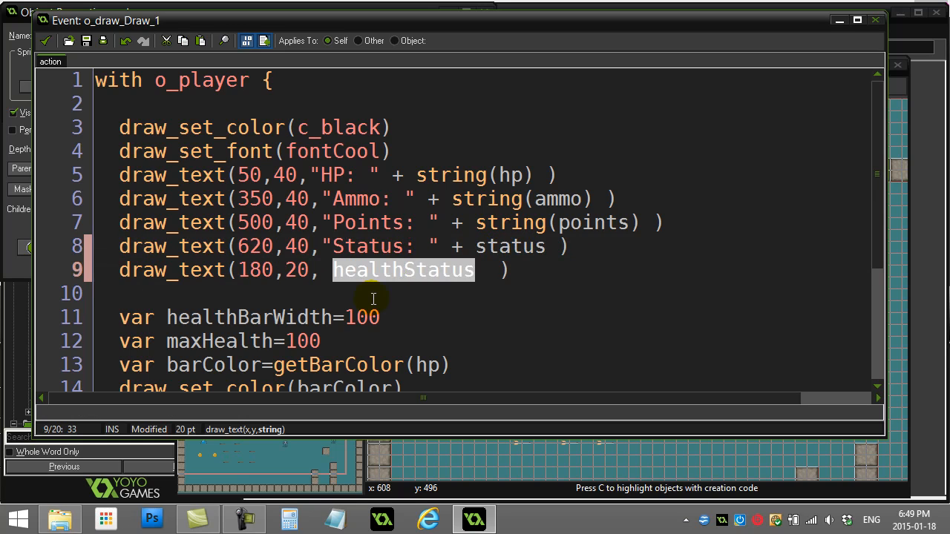
{"action": "mouse_move", "coordinate": [466, 241]}
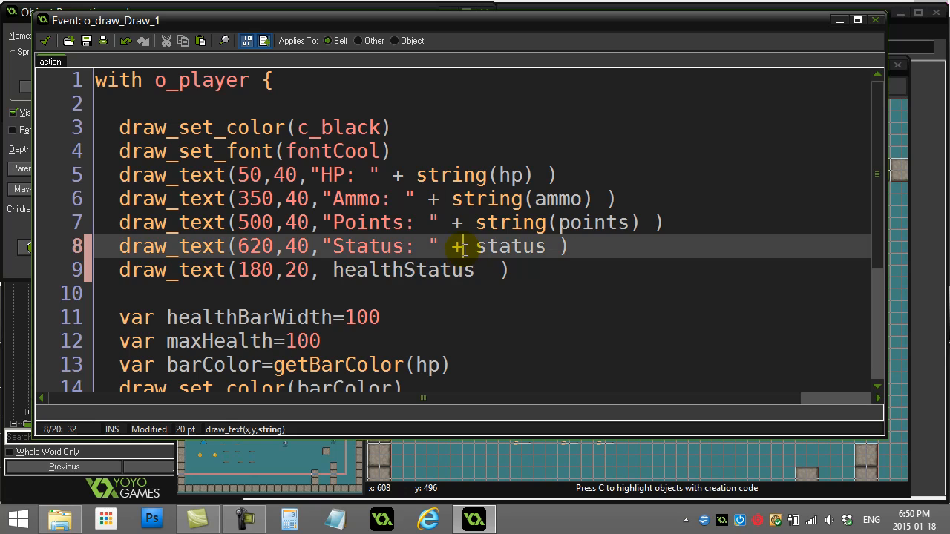
{"action": "mouse_move", "coordinate": [412, 278]}
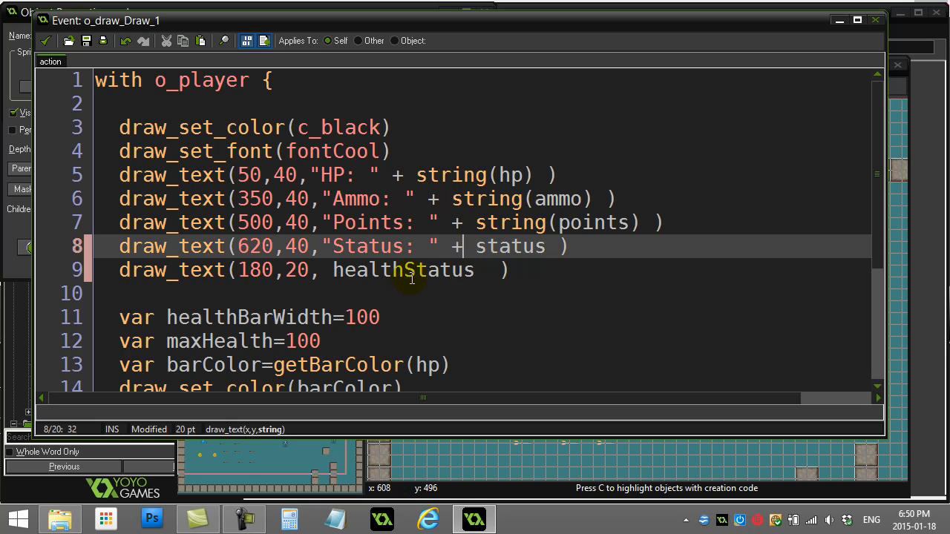
{"action": "mouse_move", "coordinate": [427, 298]}
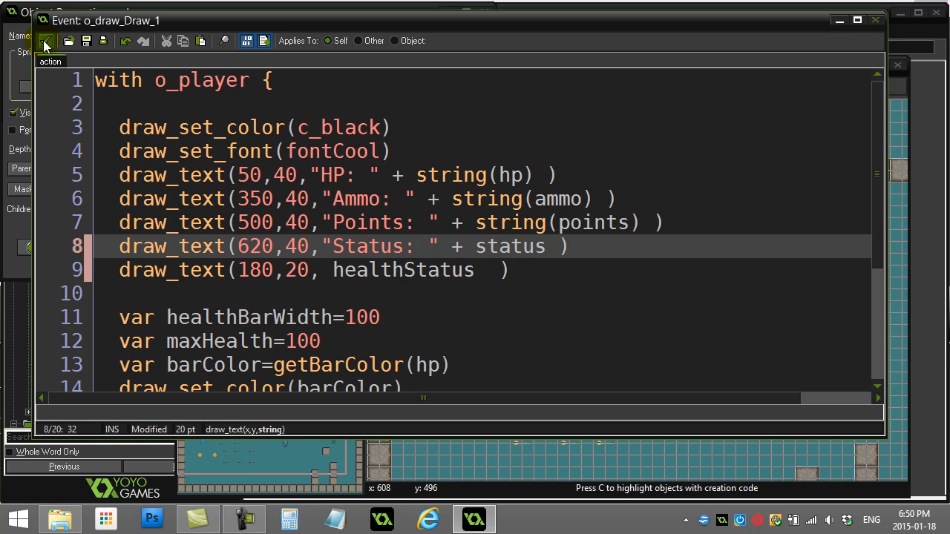
{"action": "left_click", "coordinate": [115, 104]}
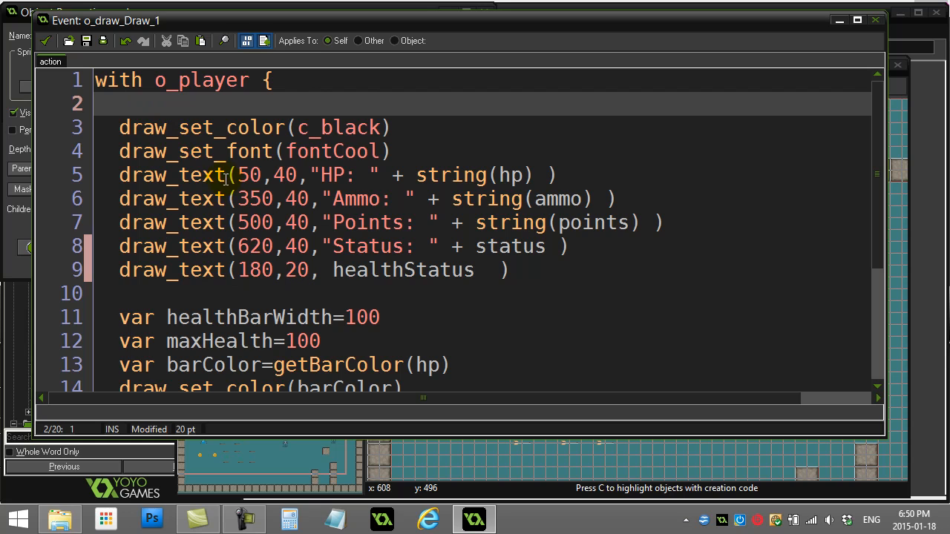
- Inspect the health bar block: barColor from getBarColor(hp) feeding draw_set_color(barColor)
{"action": "scroll", "scroll_direction": "down", "scroll_amount": 3}
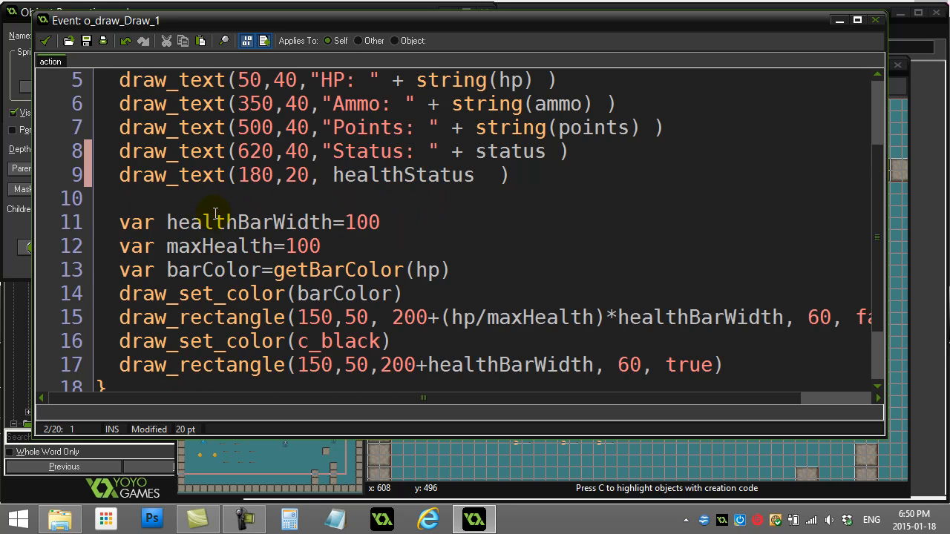
{"action": "scroll", "scroll_direction": "down", "scroll_amount": 3}
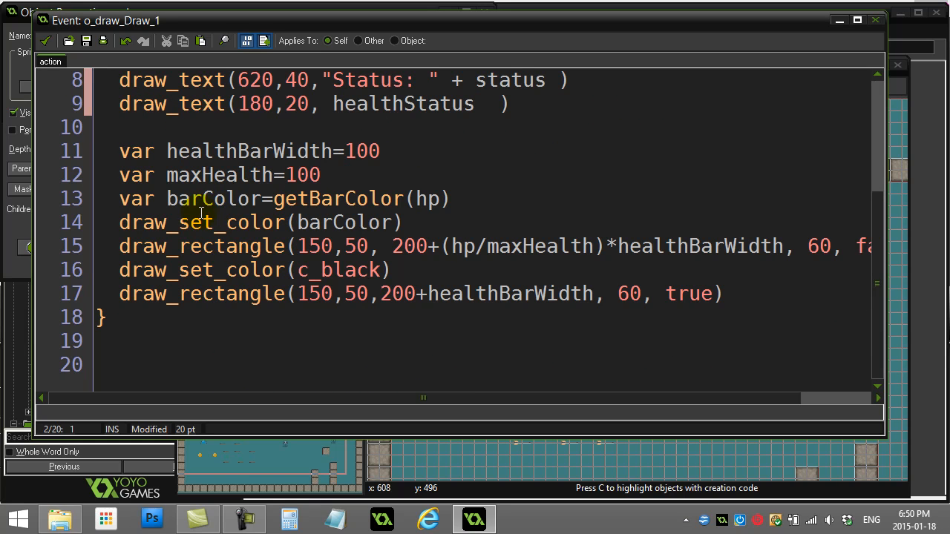
{"action": "mouse_move", "coordinate": [96, 246]}
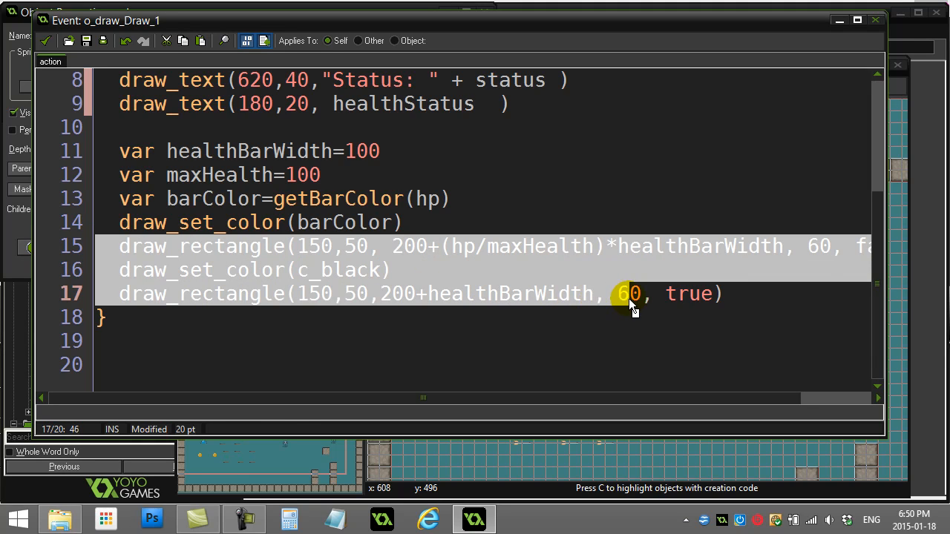
{"action": "mouse_move", "coordinate": [171, 270]}
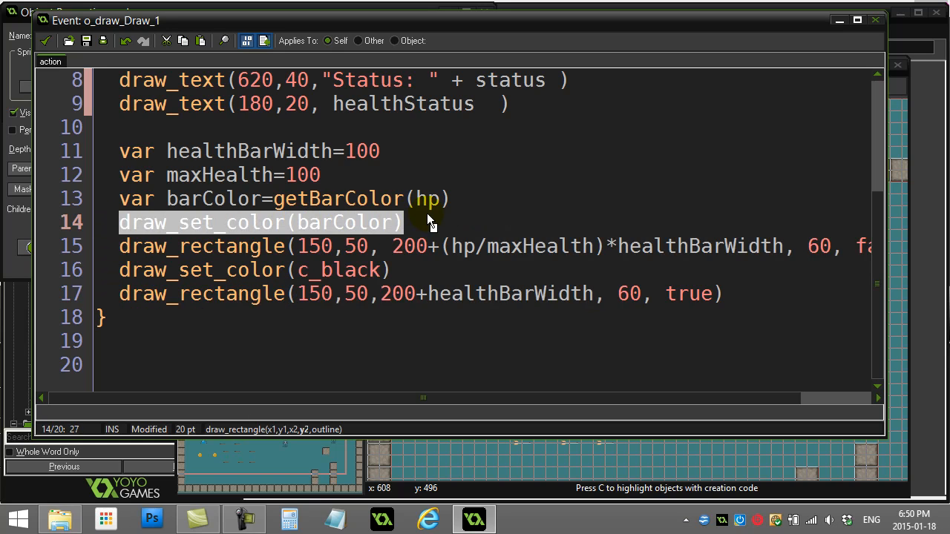
{"action": "mouse_move", "coordinate": [359, 234]}
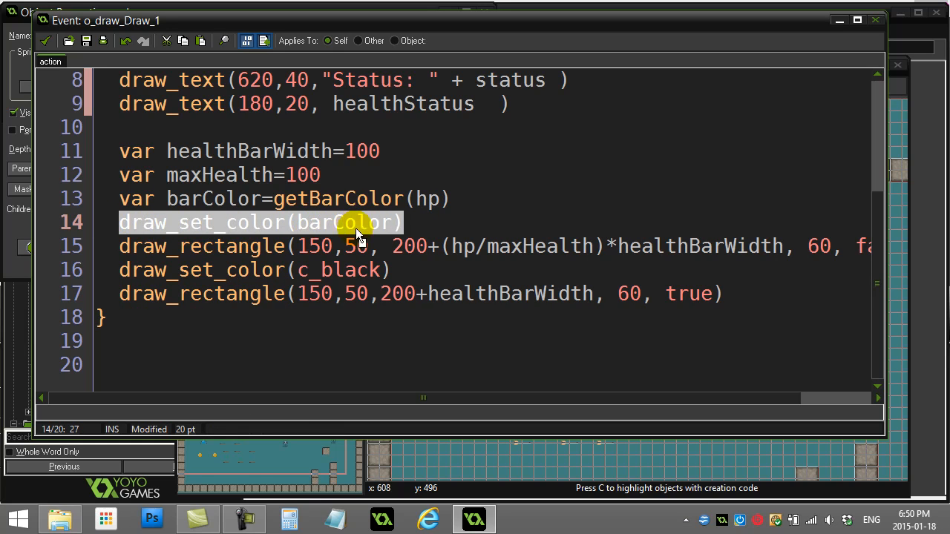
{"action": "left_click", "coordinate": [432, 222]}
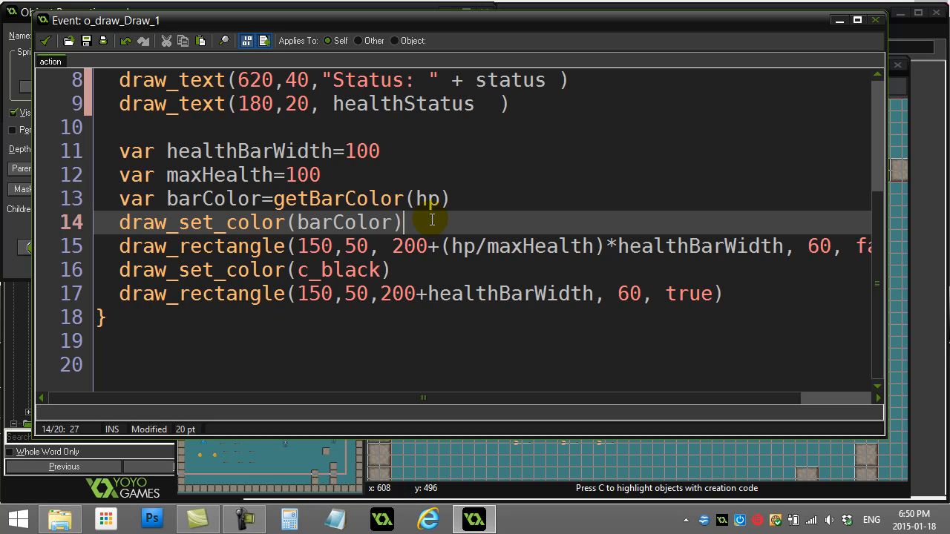
{"action": "mouse_move", "coordinate": [416, 182]}
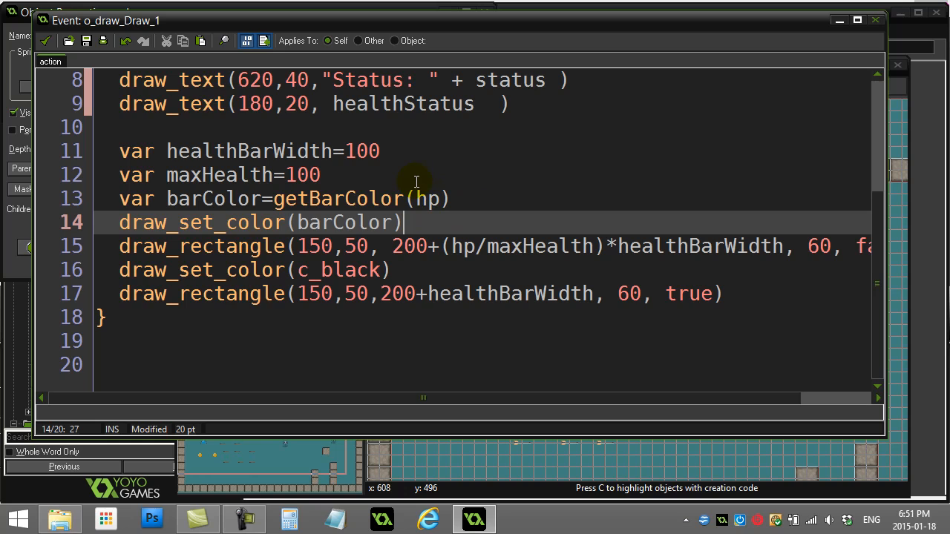
{"action": "mouse_move", "coordinate": [419, 221]}
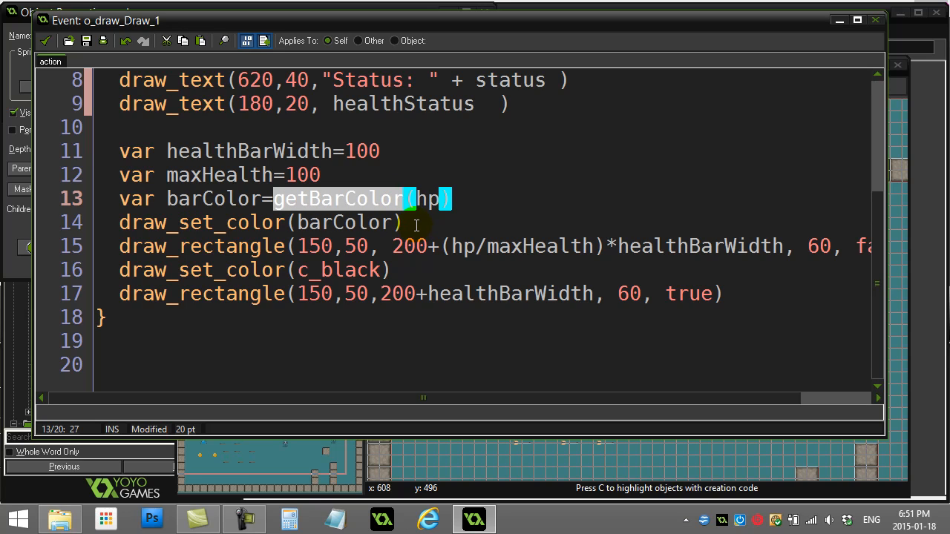
{"action": "left_click", "coordinate": [404, 221]}
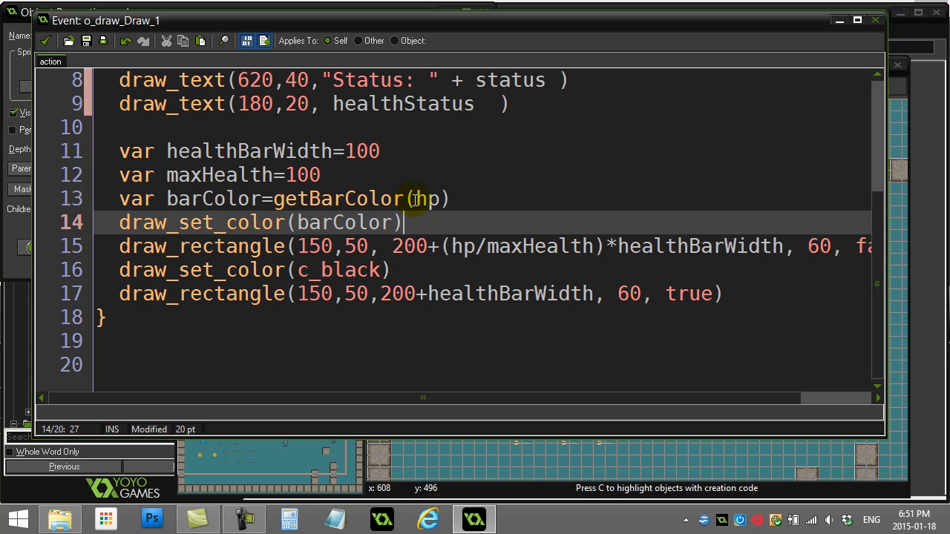
{"action": "double_click", "coordinate": [426, 198]}
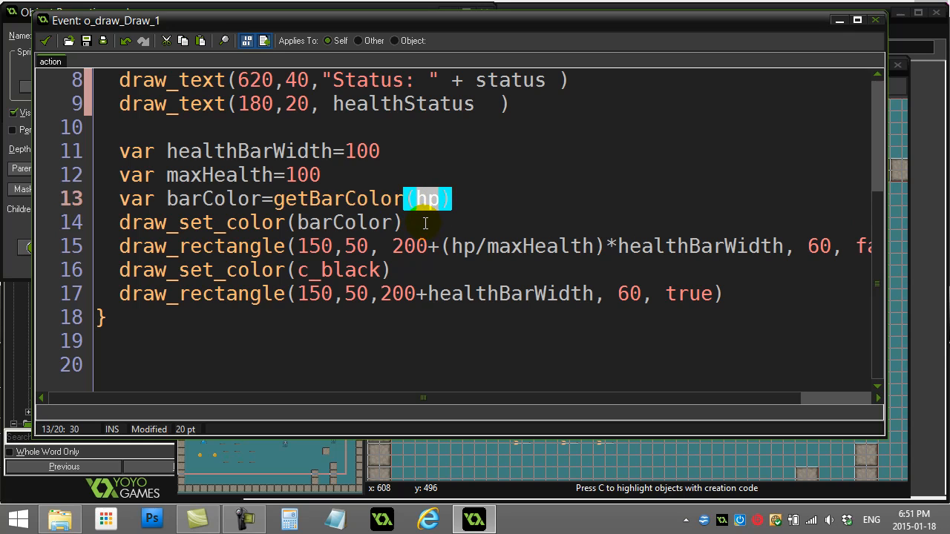
{"action": "scroll", "scroll_direction": "up", "scroll_amount": 3}
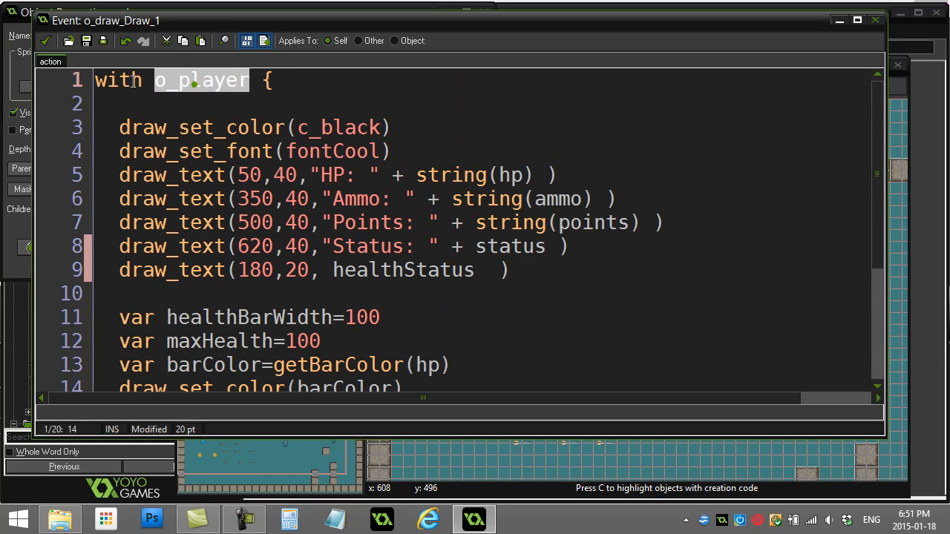
{"action": "scroll", "scroll_direction": "down", "scroll_amount": 3}
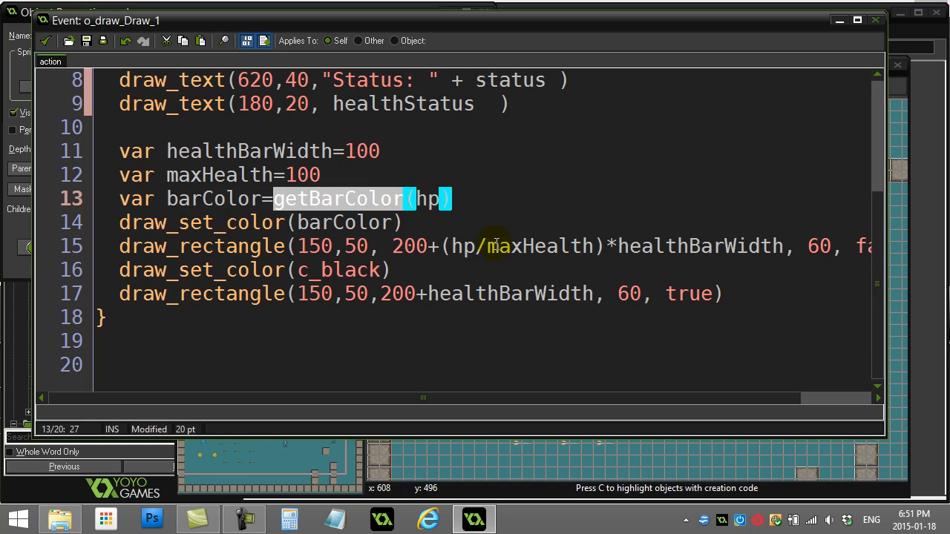
{"action": "mouse_move", "coordinate": [218, 364]}
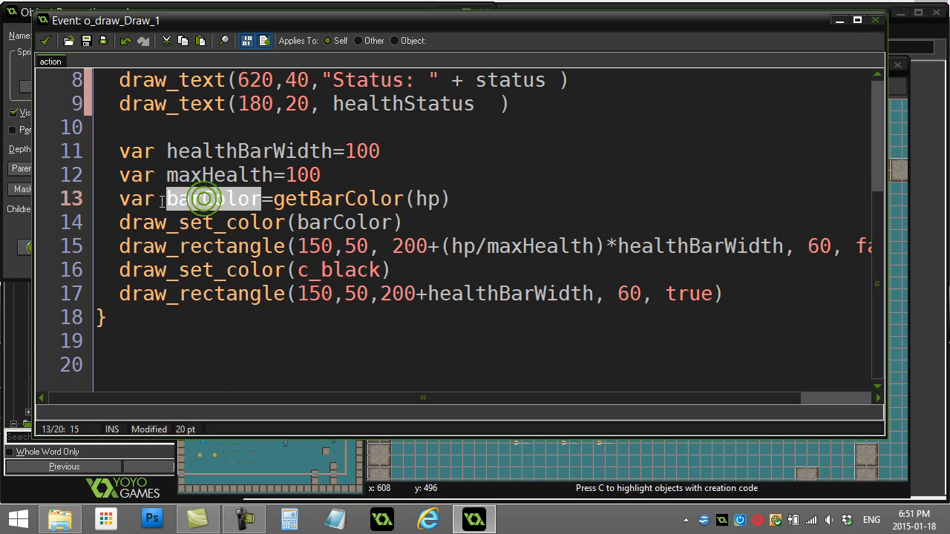
{"action": "double_click", "coordinate": [213, 198]}
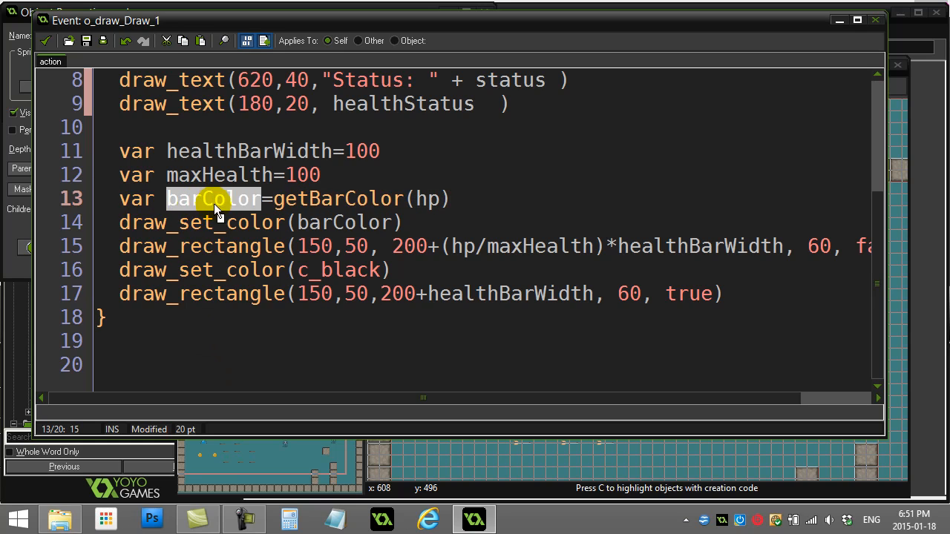
{"action": "mouse_move", "coordinate": [198, 202]}
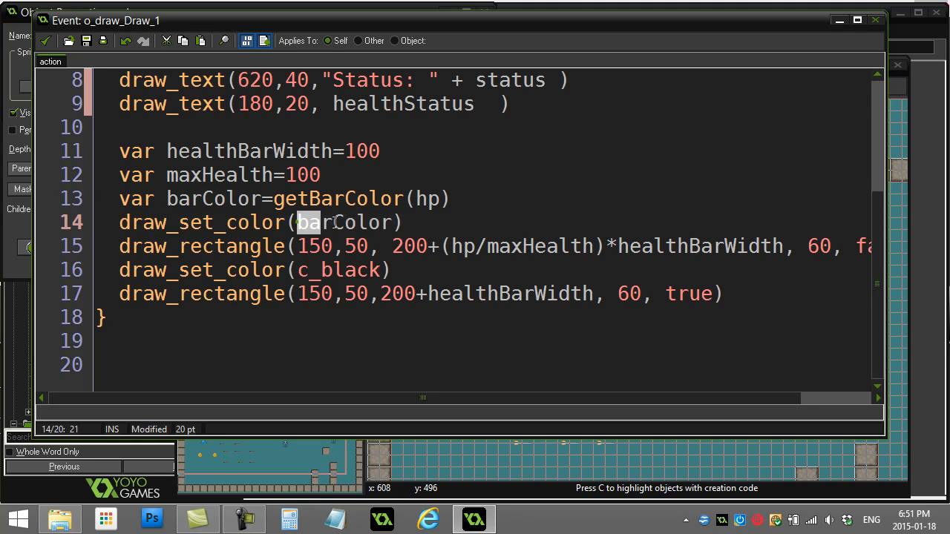
{"action": "double_click", "coordinate": [344, 222]}
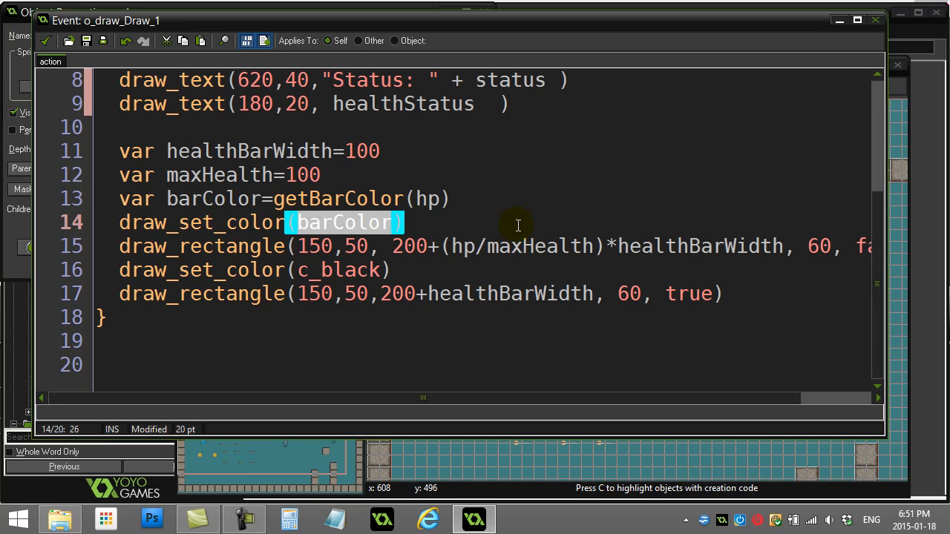
{"action": "mouse_move", "coordinate": [509, 325]}
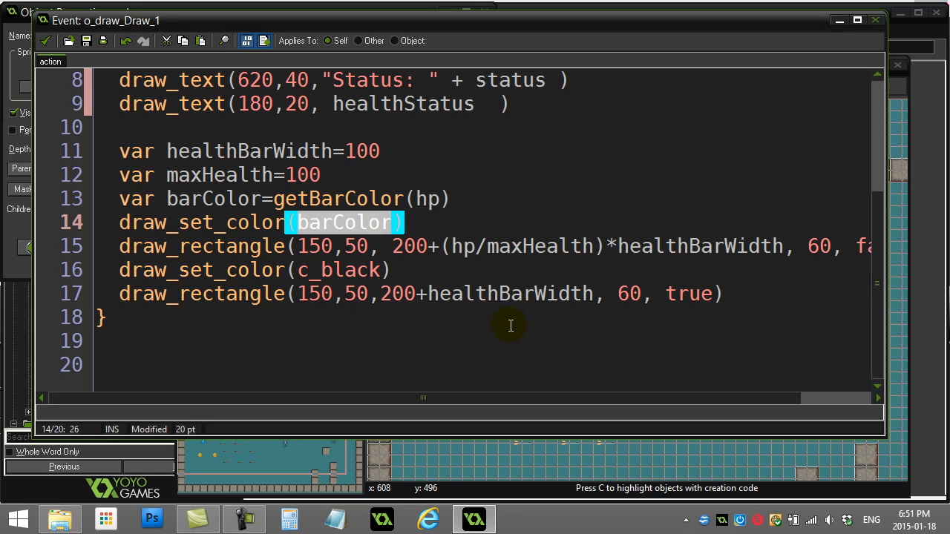
{"action": "mouse_move", "coordinate": [420, 322]}
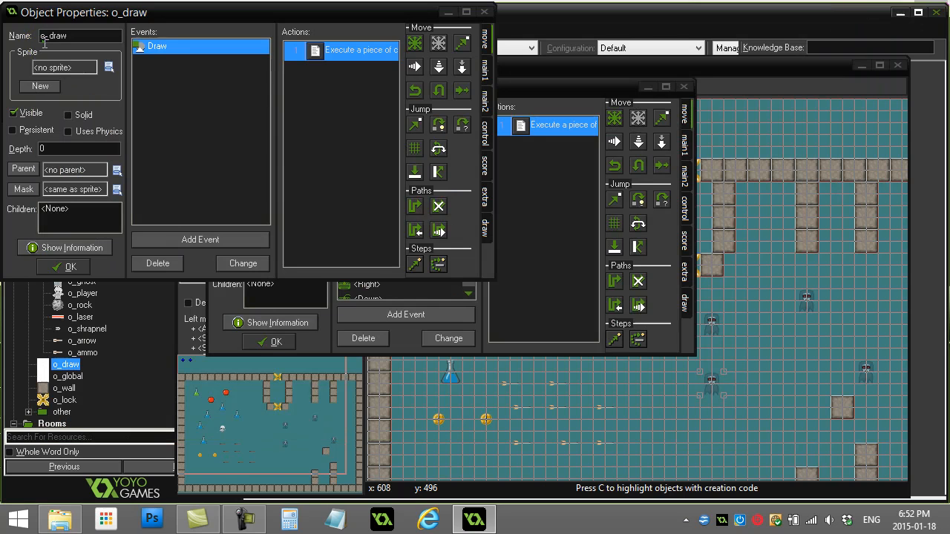
- Open getBarColor and inspect its c_red, c_orange and c_green return values
{"action": "double_click", "coordinate": [83, 292]}
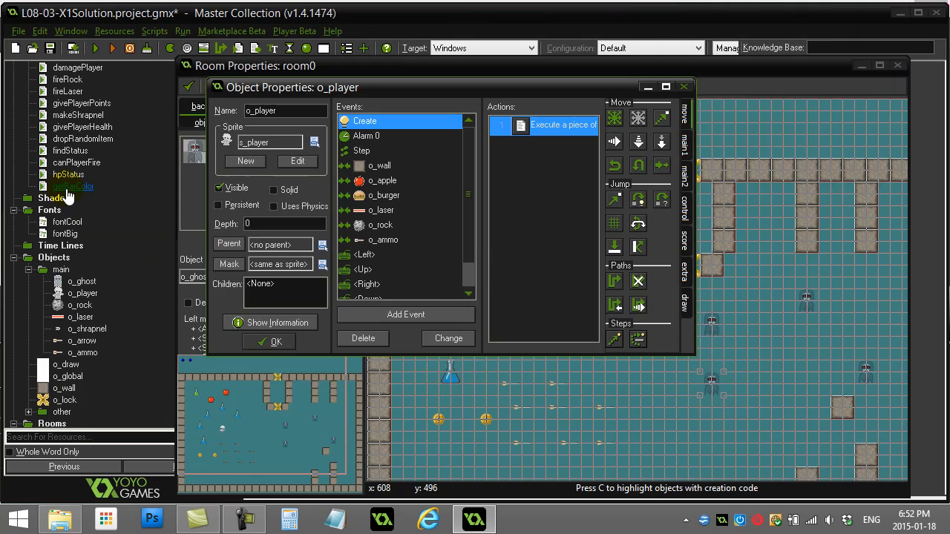
{"action": "double_click", "coordinate": [72, 187]}
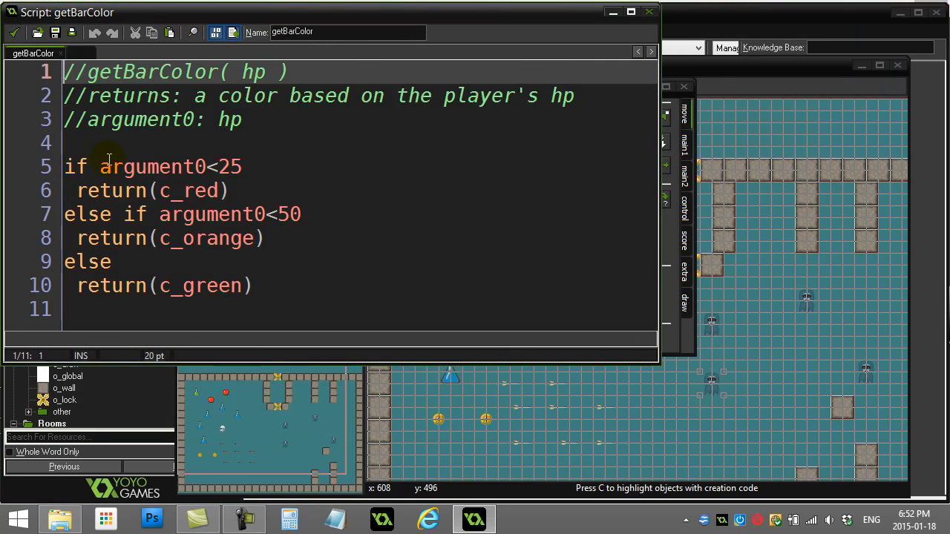
{"action": "left_click", "coordinate": [134, 143]}
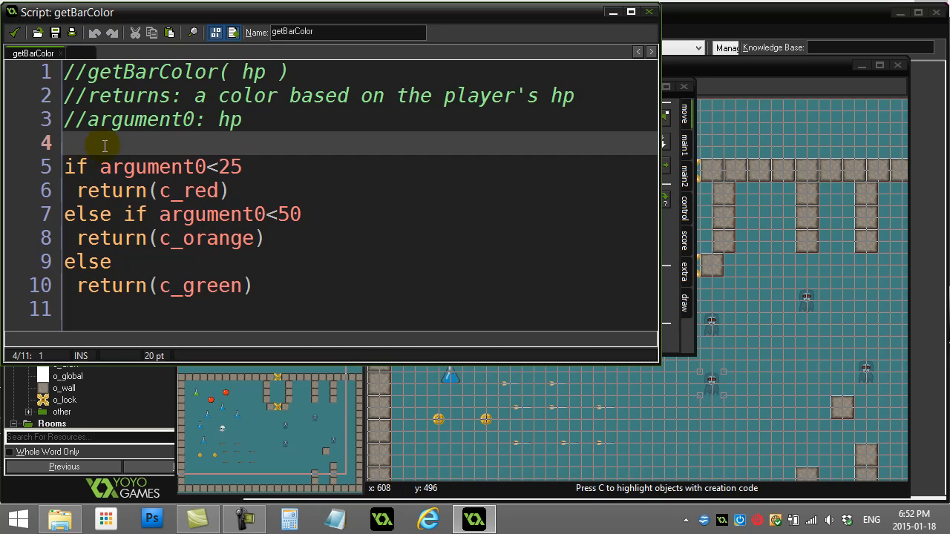
{"action": "mouse_move", "coordinate": [141, 132]}
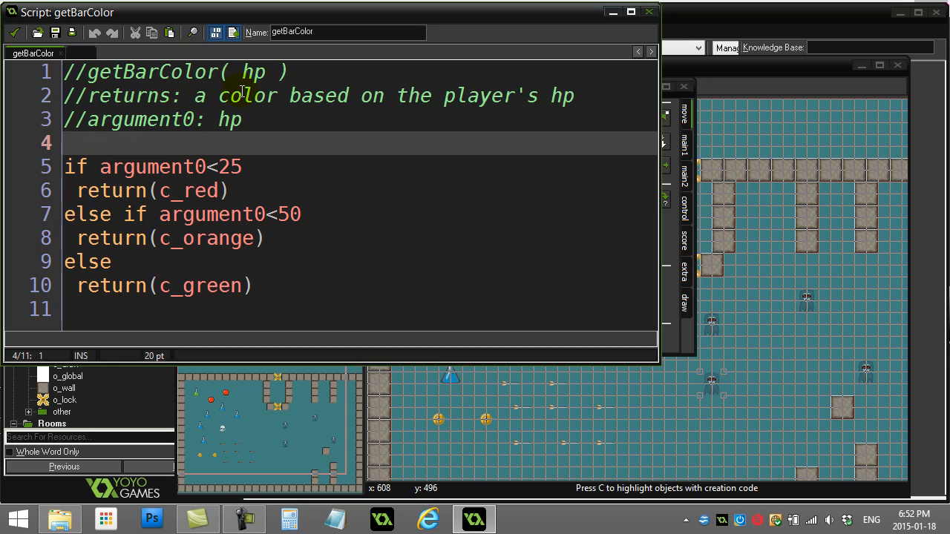
{"action": "mouse_move", "coordinate": [193, 120]}
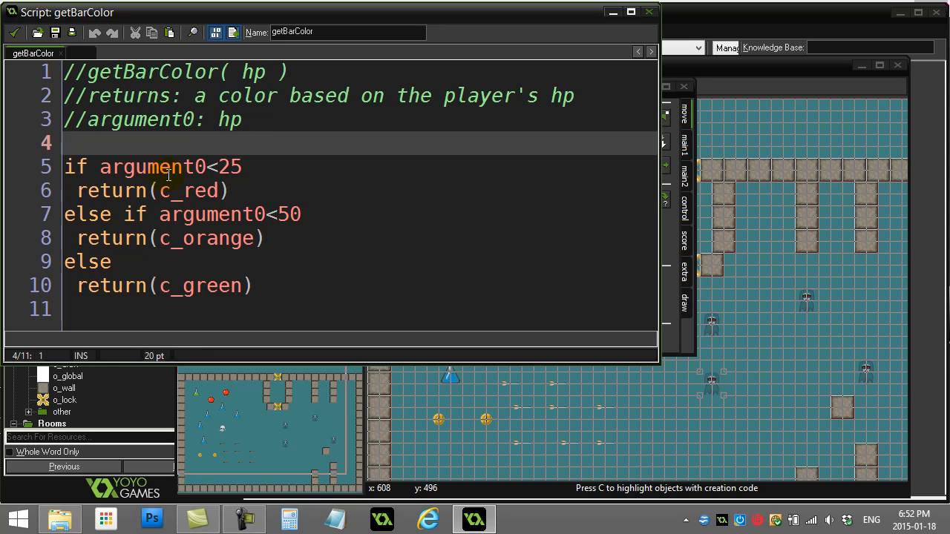
{"action": "mouse_move", "coordinate": [162, 191]}
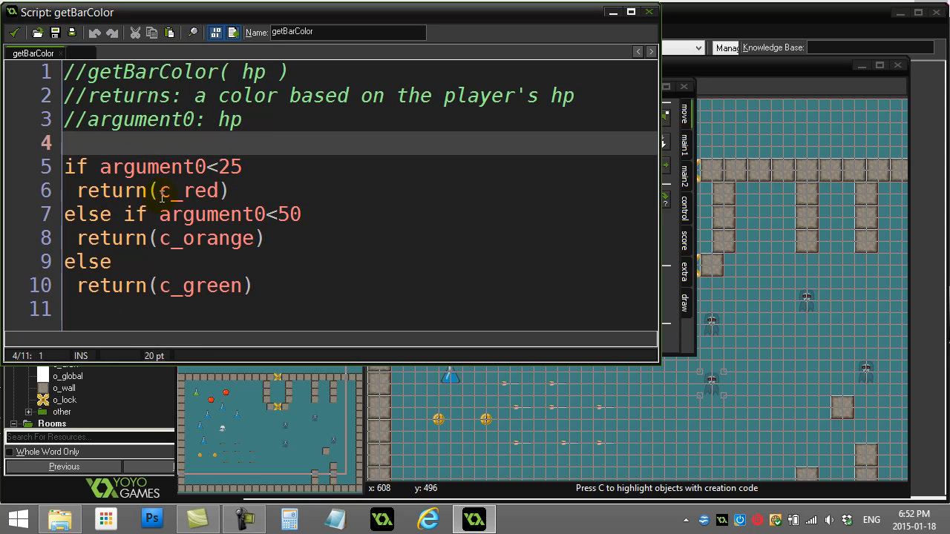
{"action": "double_click", "coordinate": [185, 191]}
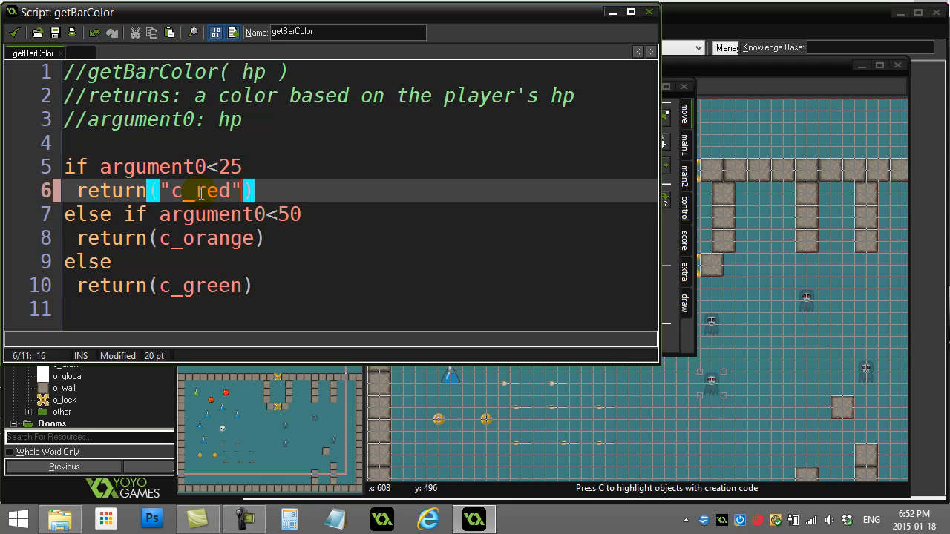
{"action": "type", "text": "c_red"}
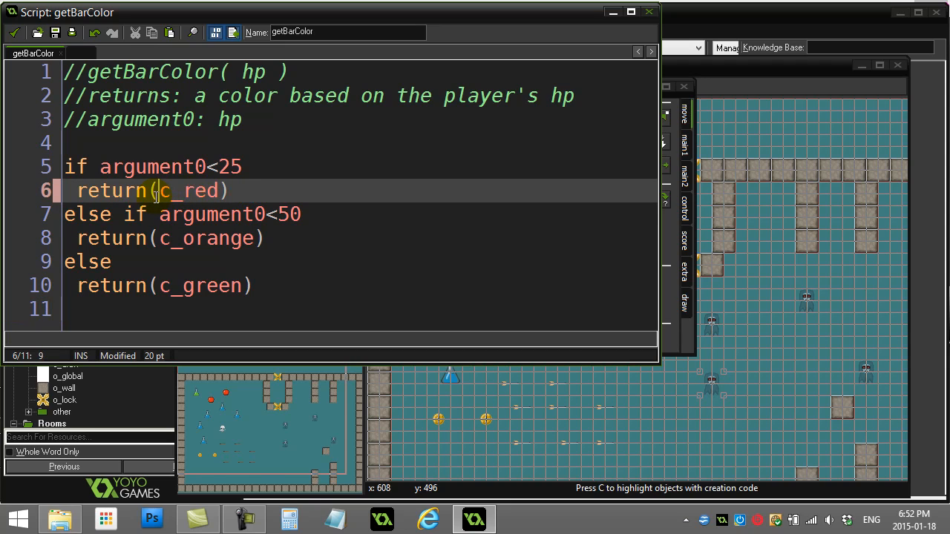
{"action": "double_click", "coordinate": [188, 191]}
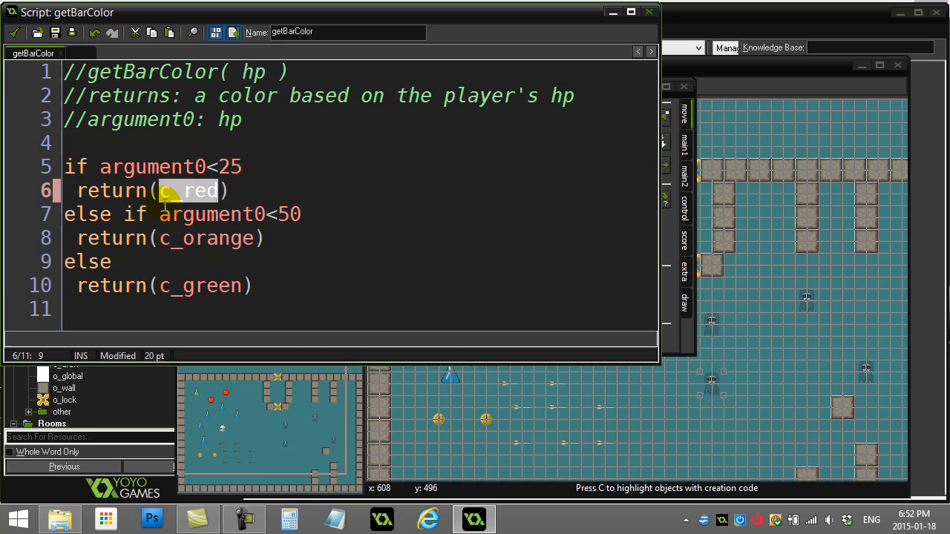
{"action": "mouse_move", "coordinate": [185, 253]}
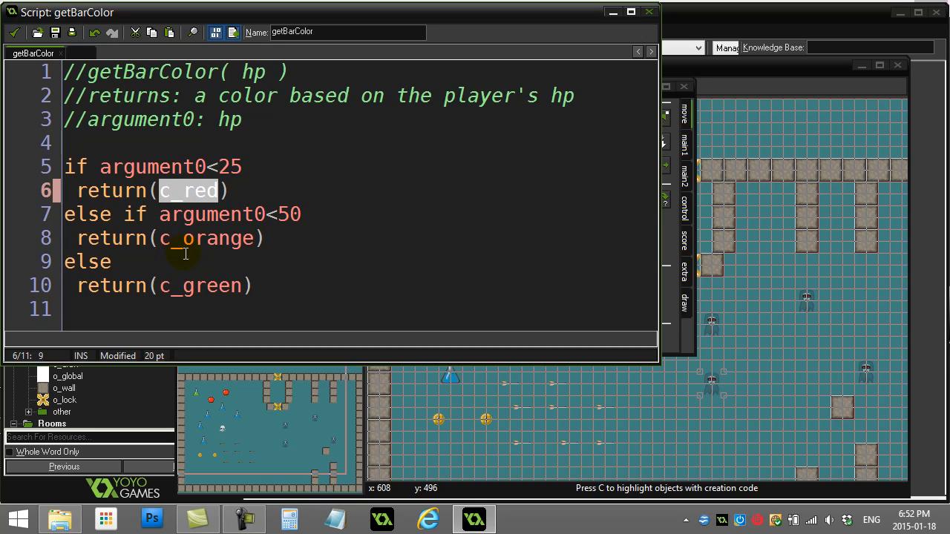
{"action": "double_click", "coordinate": [207, 238]}
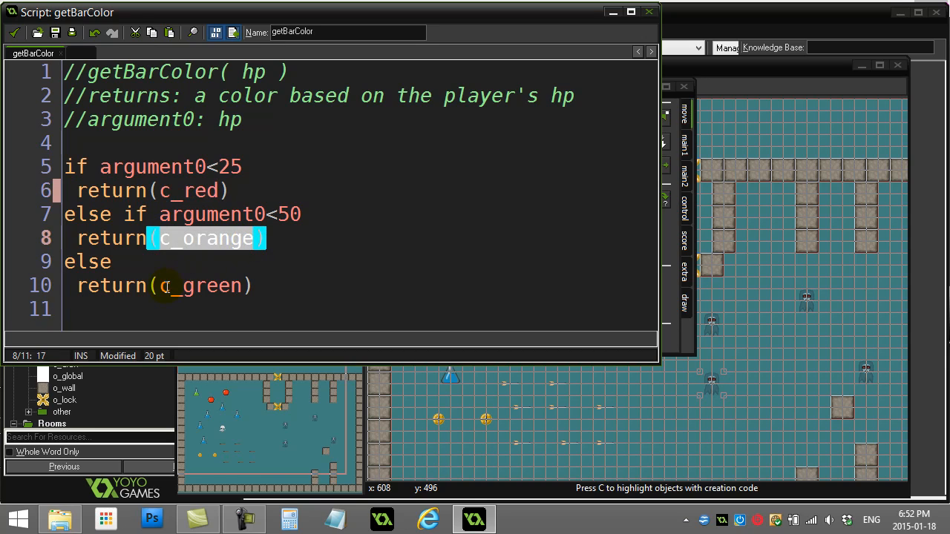
{"action": "double_click", "coordinate": [200, 286]}
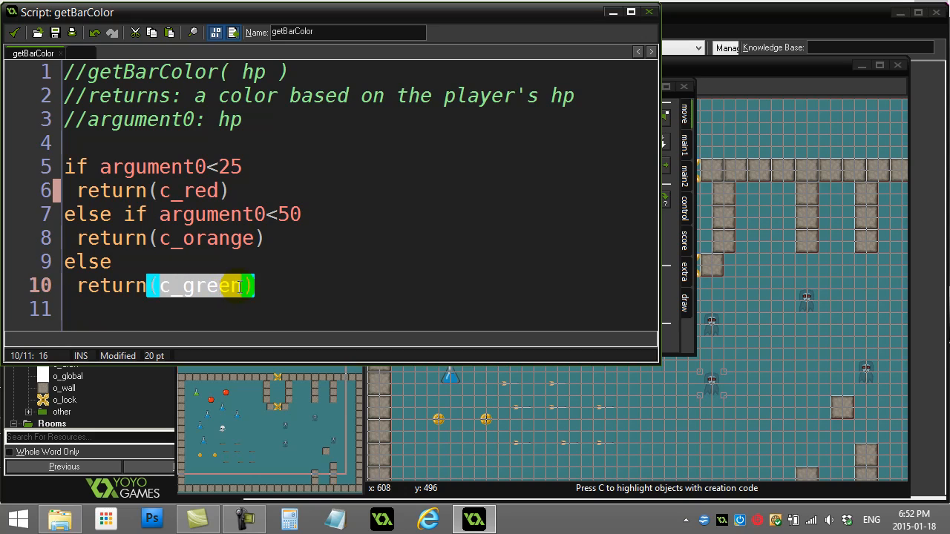
{"action": "left_click", "coordinate": [126, 262]}
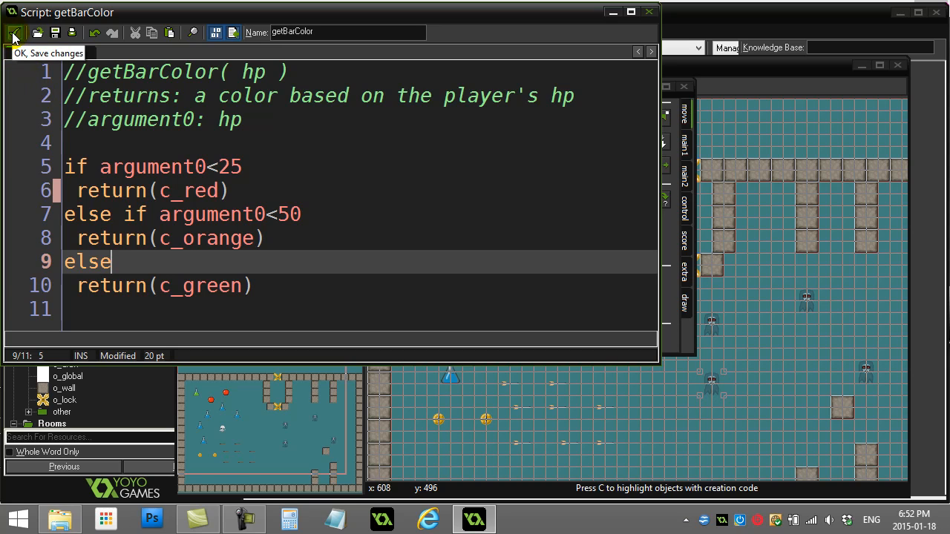
- Close getBarColor, reopen o_draw's Draw event code, and highlight the getBarColor(hp) call
{"action": "left_click", "coordinate": [13, 36]}
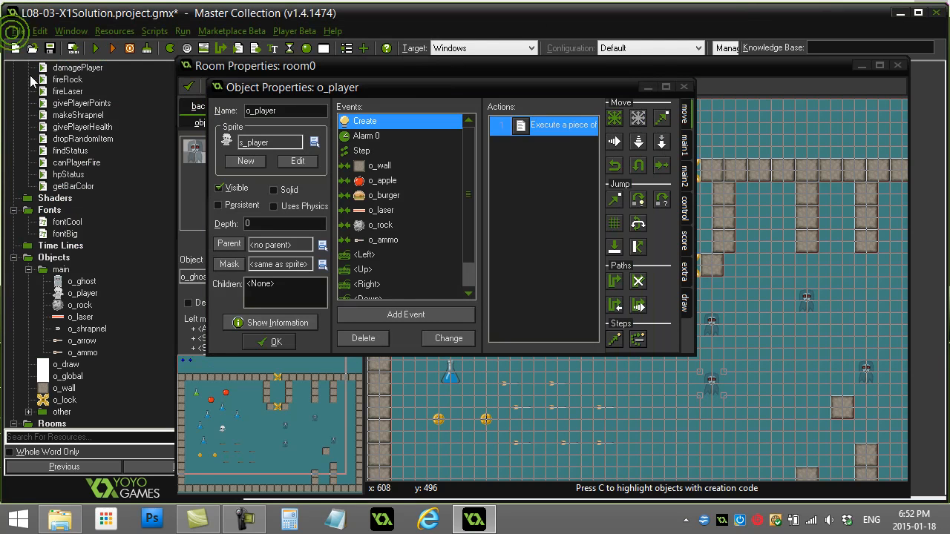
{"action": "double_click", "coordinate": [66, 364]}
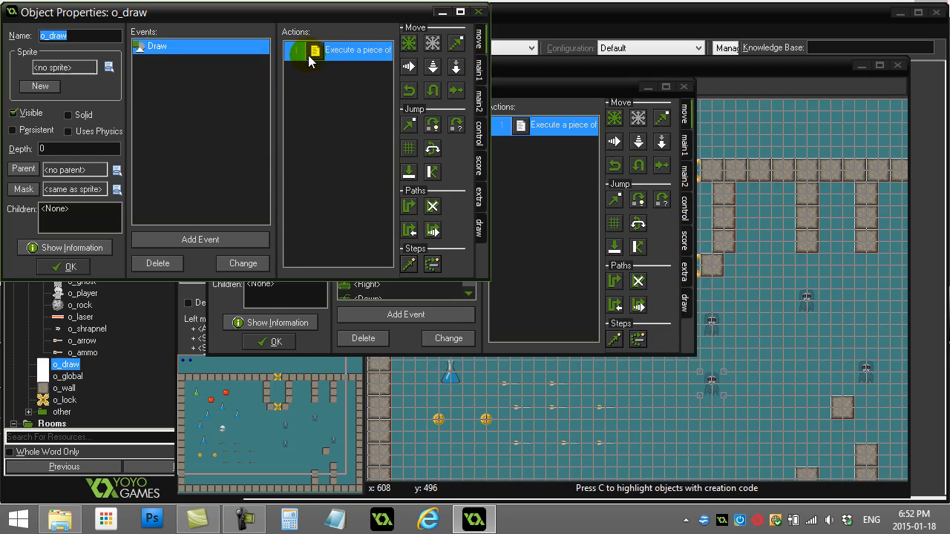
{"action": "double_click", "coordinate": [336, 50]}
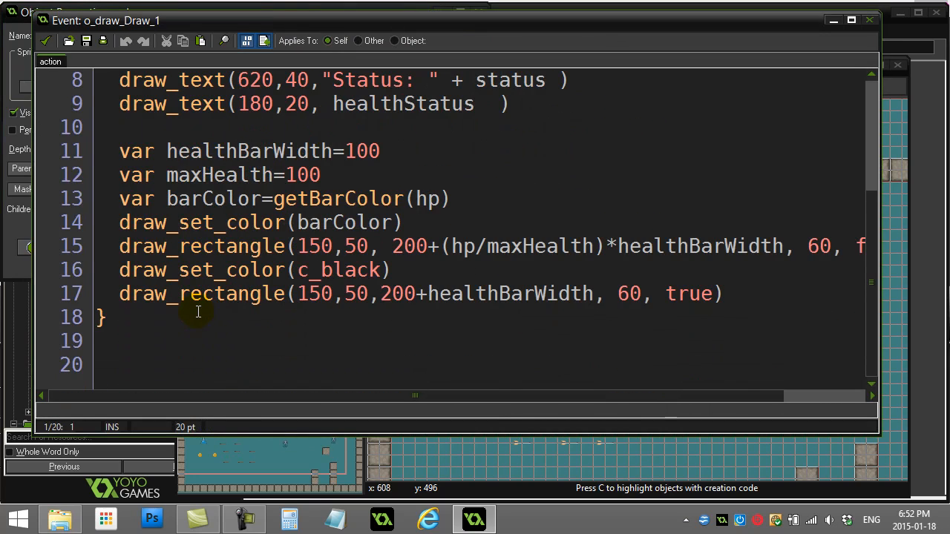
{"action": "double_click", "coordinate": [213, 198]}
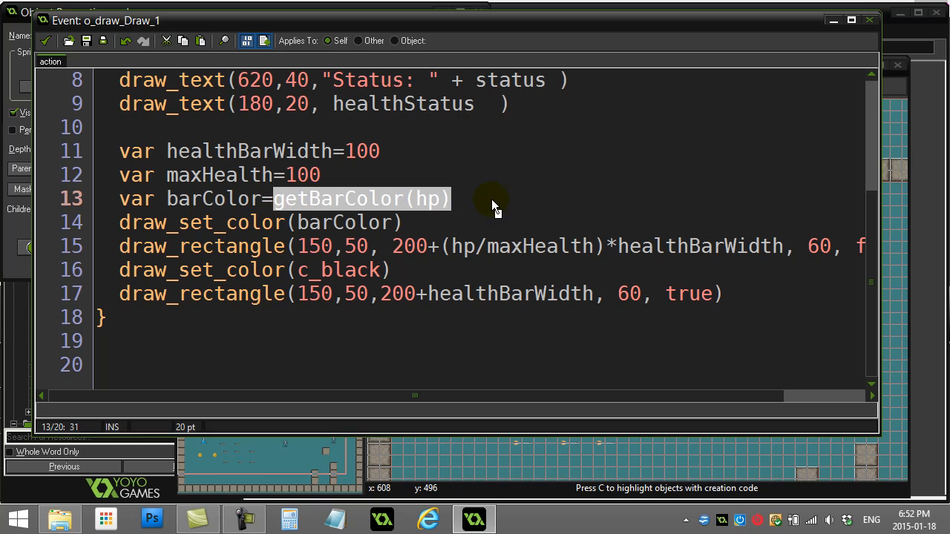
{"action": "mouse_move", "coordinate": [167, 226]}
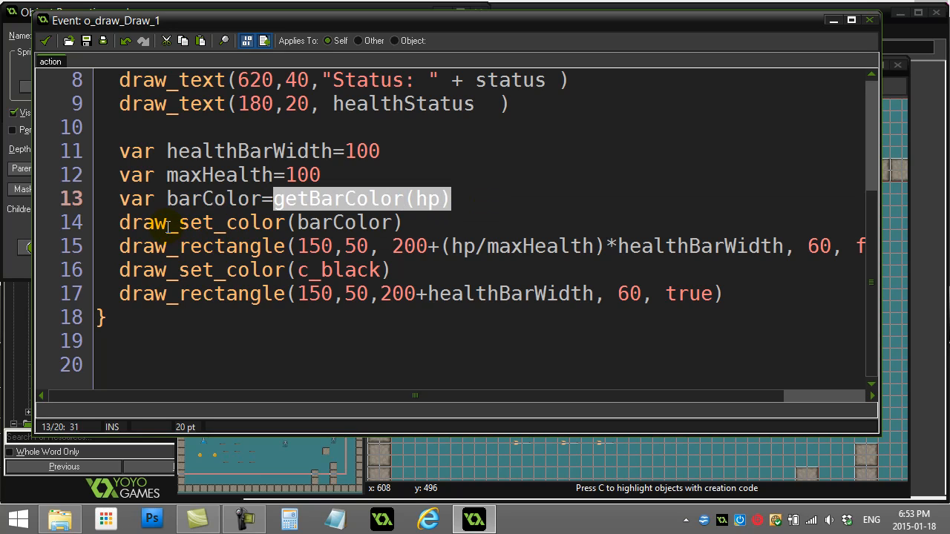
{"action": "left_click", "coordinate": [311, 317]}
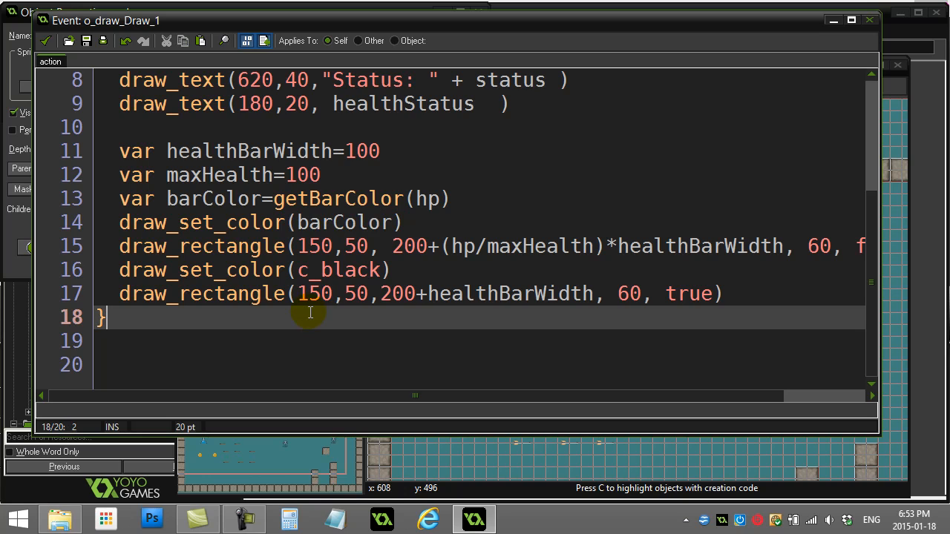
{"action": "mouse_move", "coordinate": [217, 223]}
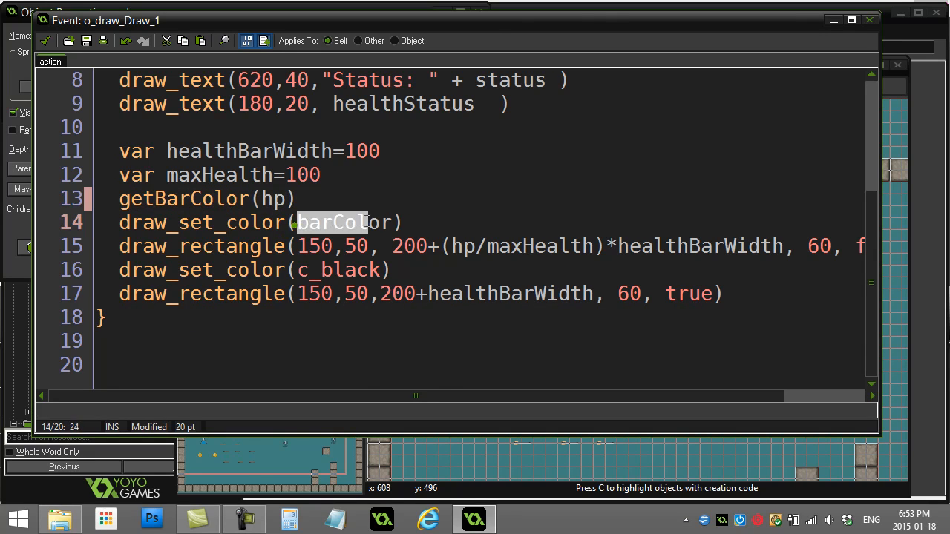
- Rewrite line 13 to pass getBarColor(hp) directly into draw_set_color, dropping barColor
{"action": "type", "text": "getB"}
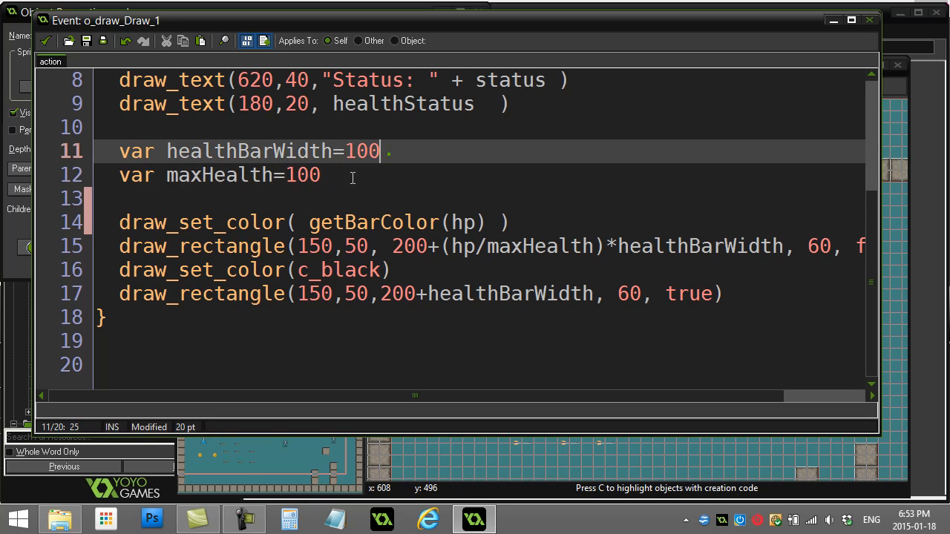
{"action": "left_click", "coordinate": [134, 199]}
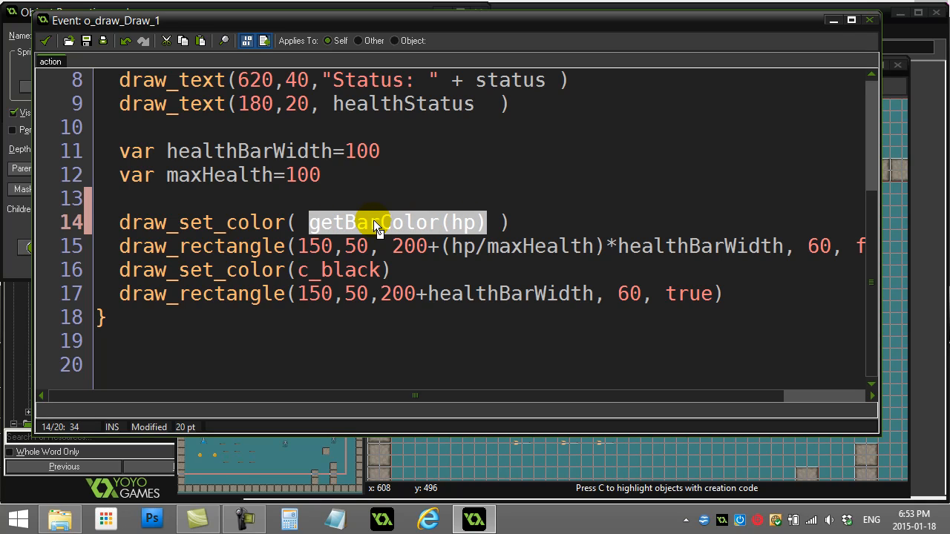
{"action": "mouse_move", "coordinate": [256, 223]}
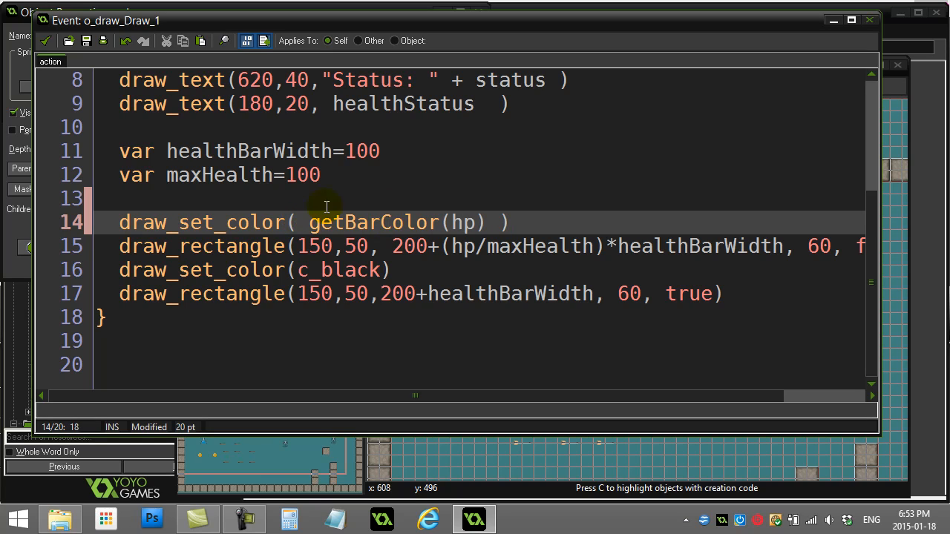
{"action": "left_click", "coordinate": [266, 198]}
{"action": "type", "text": "var barColor=getBarColor(hp)"}
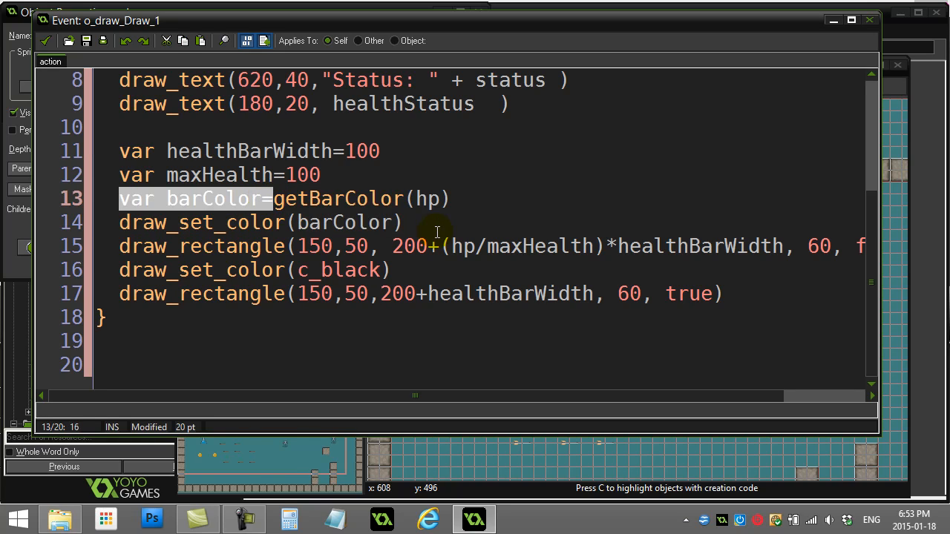
- Restore var barColor=getBarColor(hp) and draw_set_color(barColor), then deselect
{"action": "left_click", "coordinate": [423, 222]}
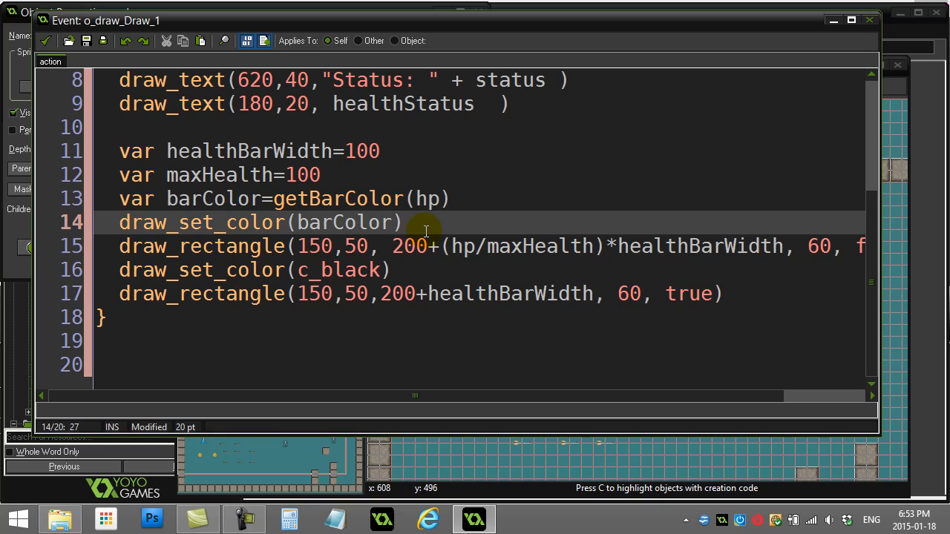